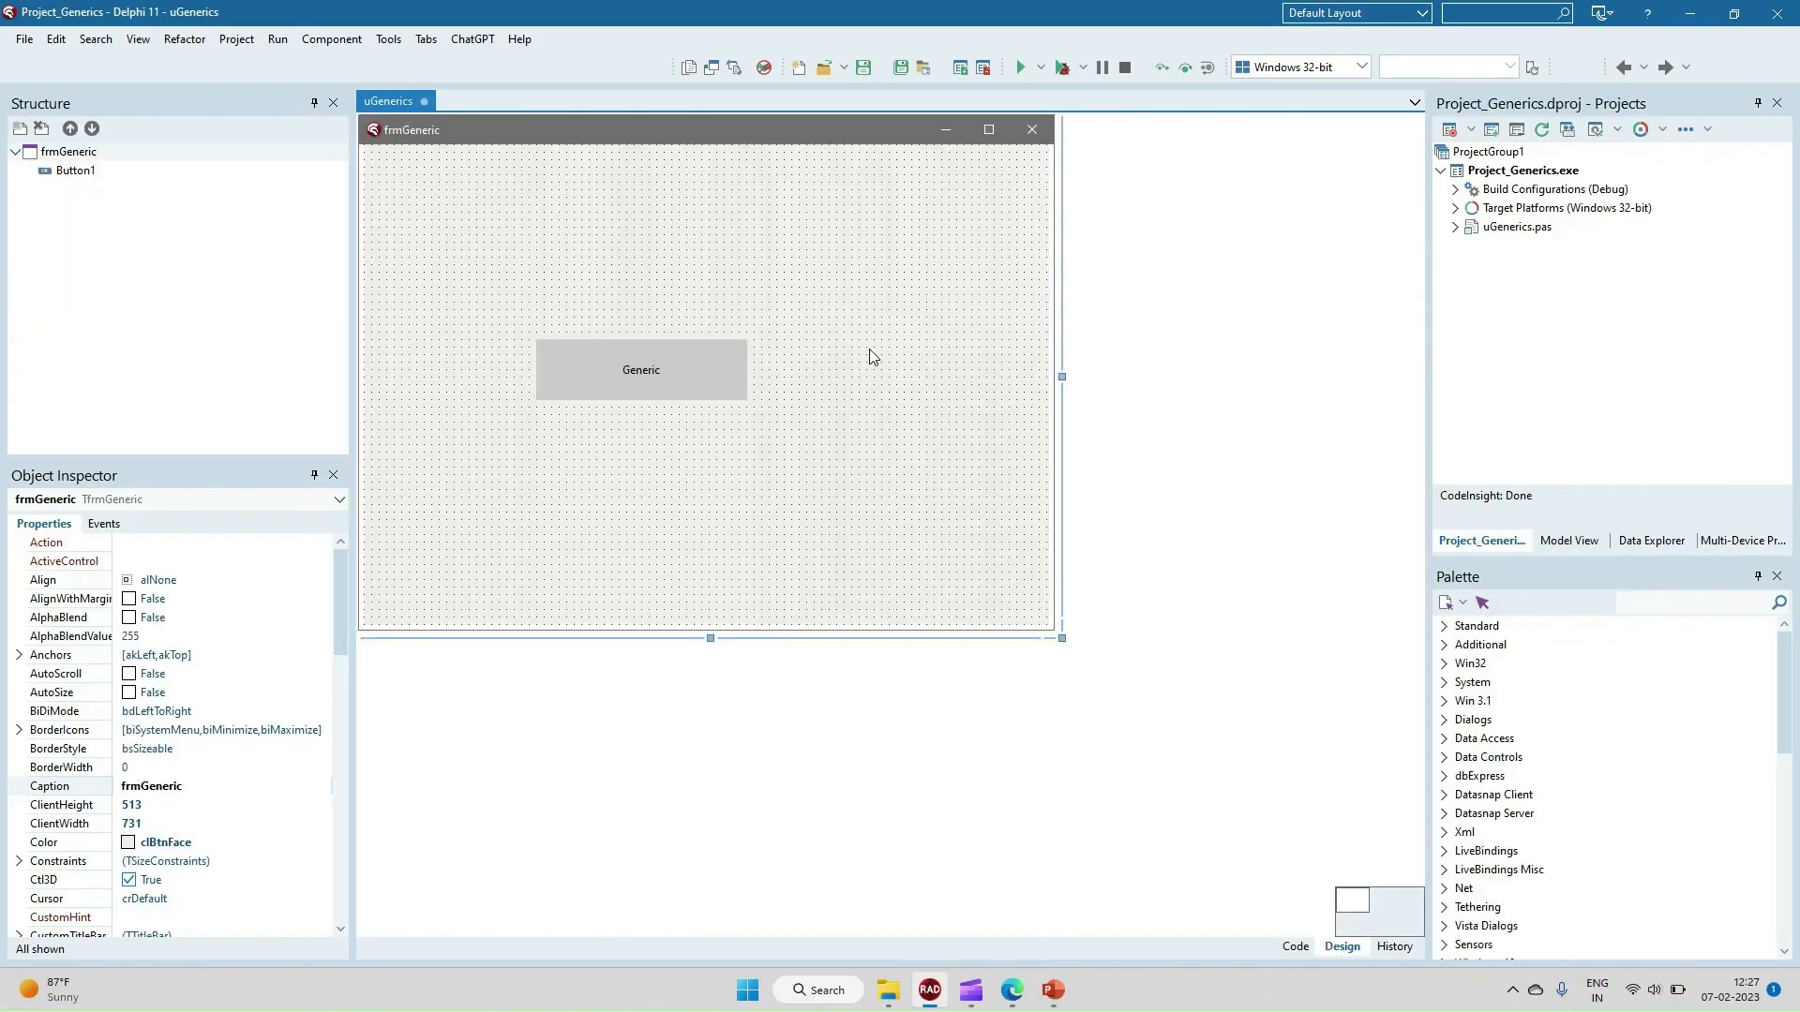
# Step: Switch from the form designer to the uGenerics unit's source code
pyautogui.click(1295, 945)
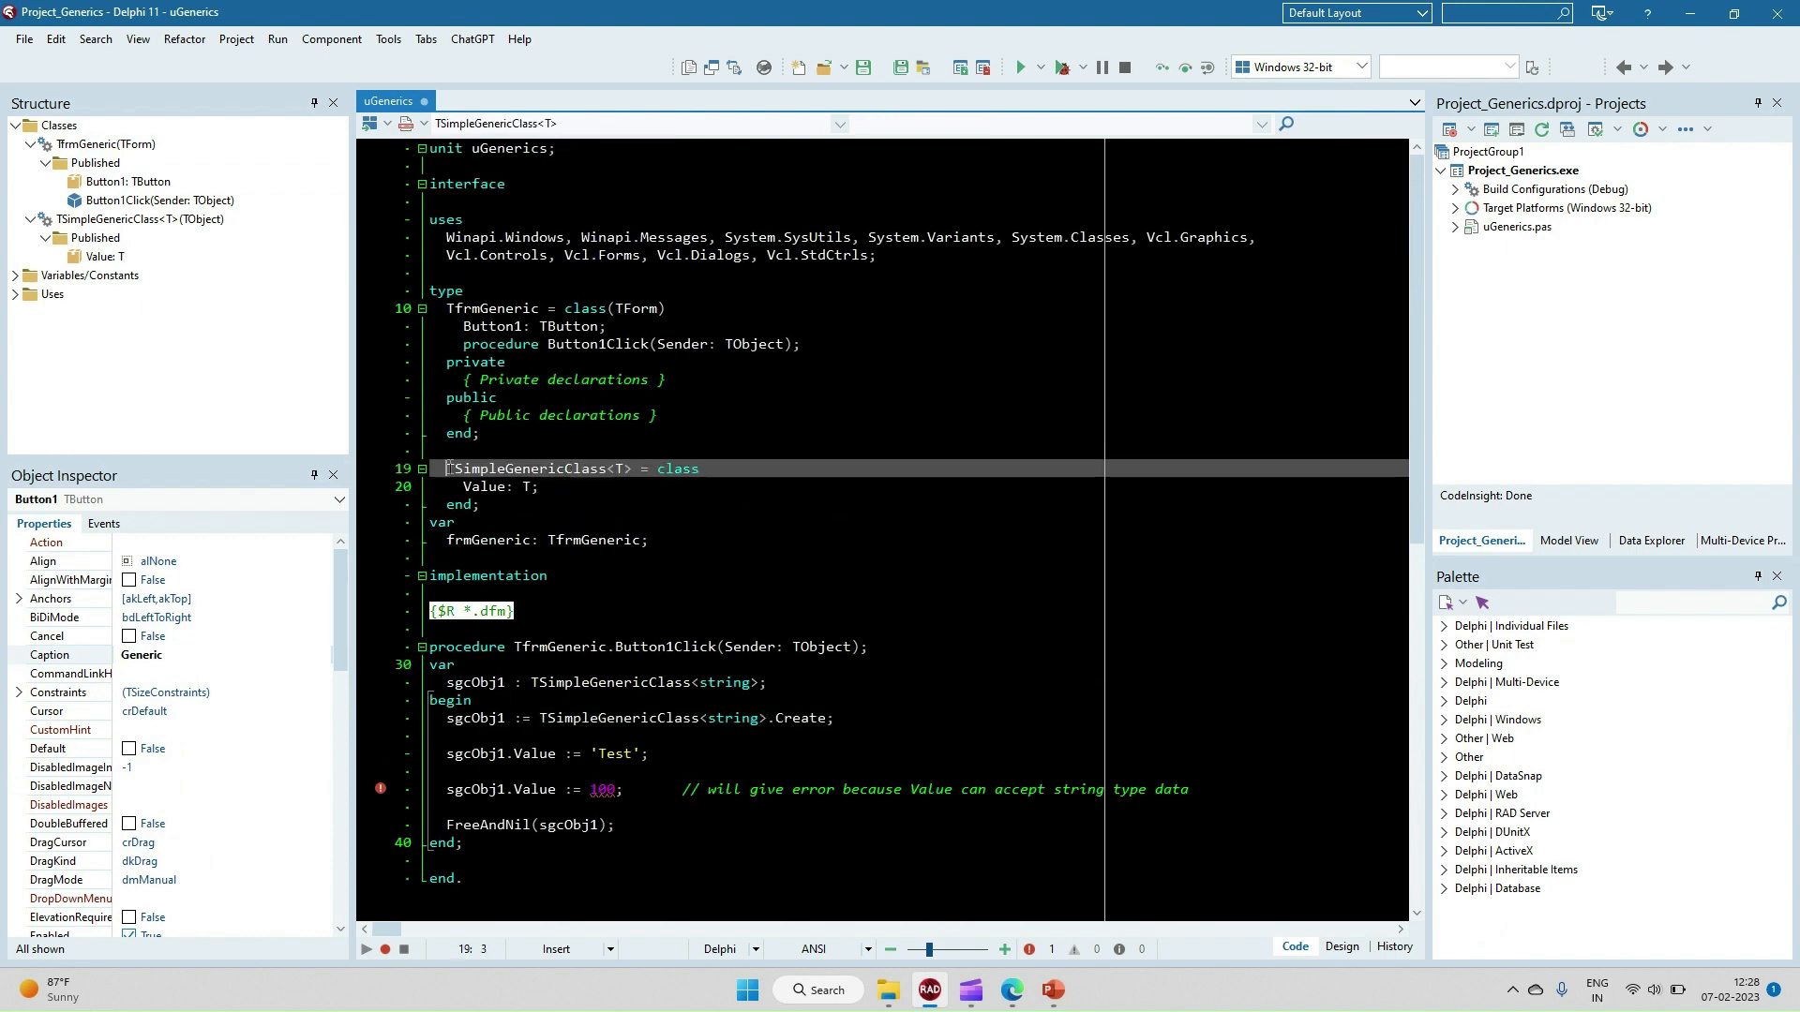
pyautogui.doubleClick(513, 469)
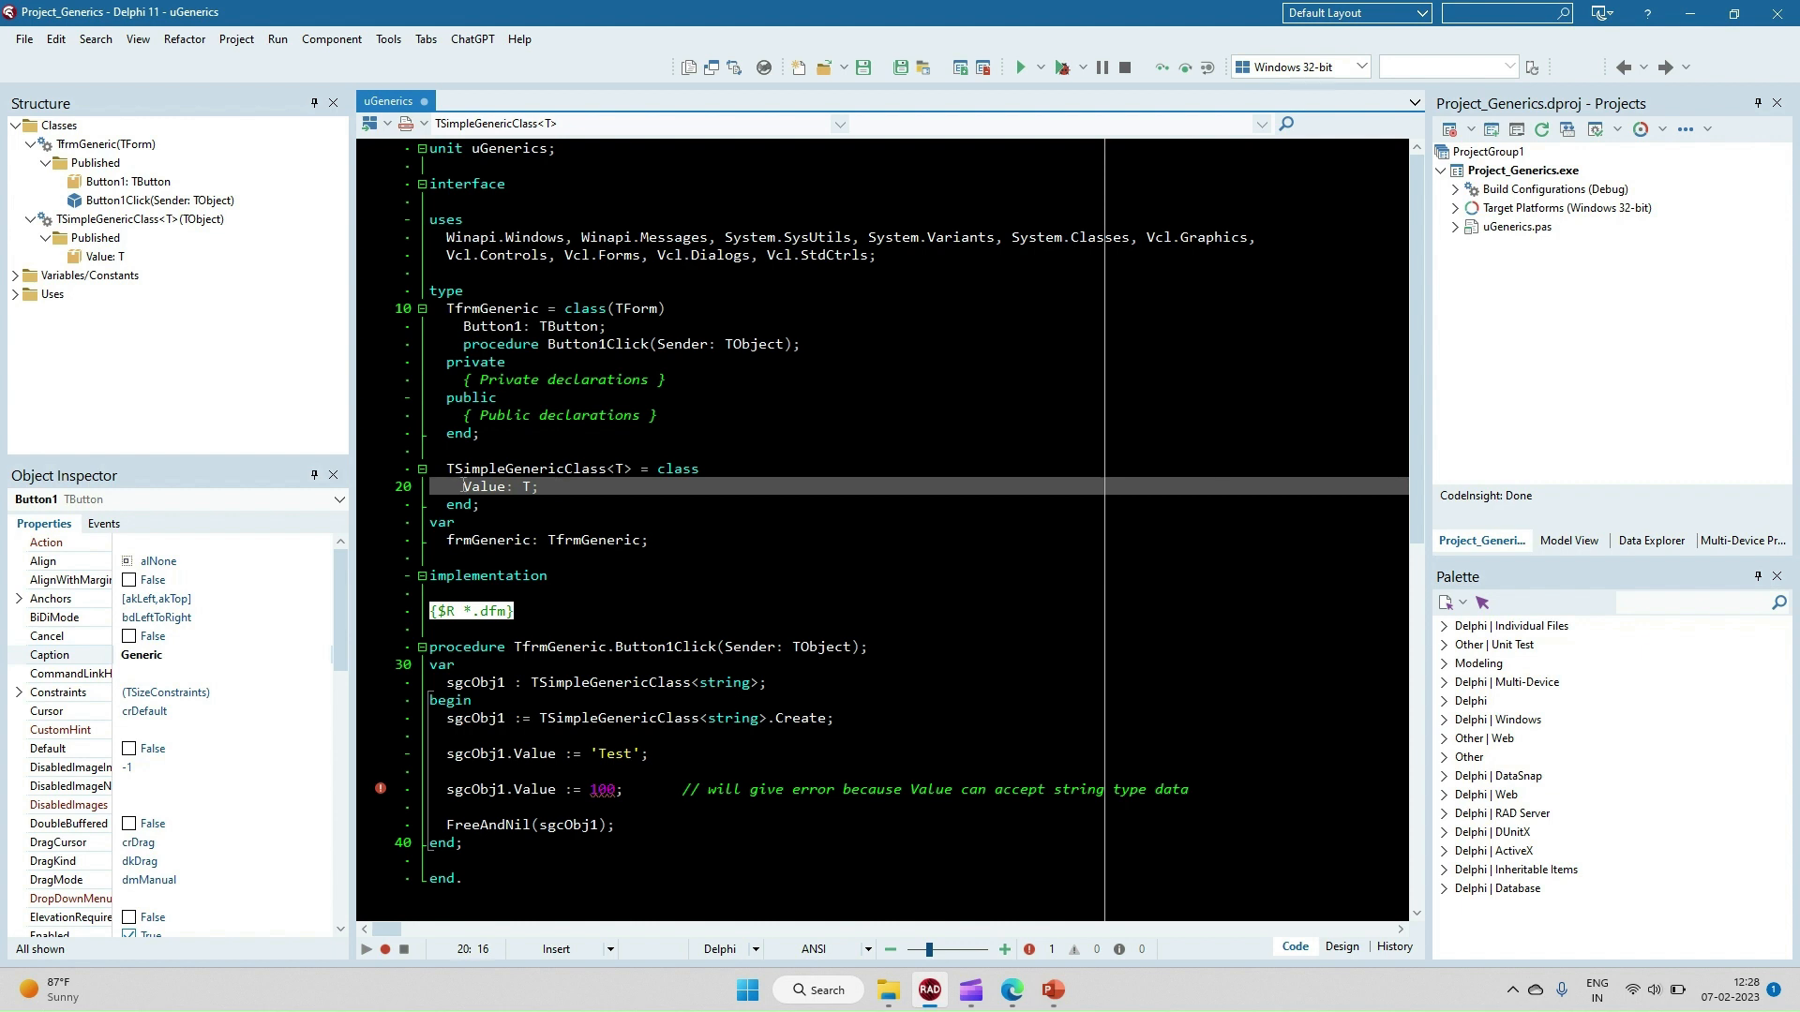
pyautogui.click(525, 488)
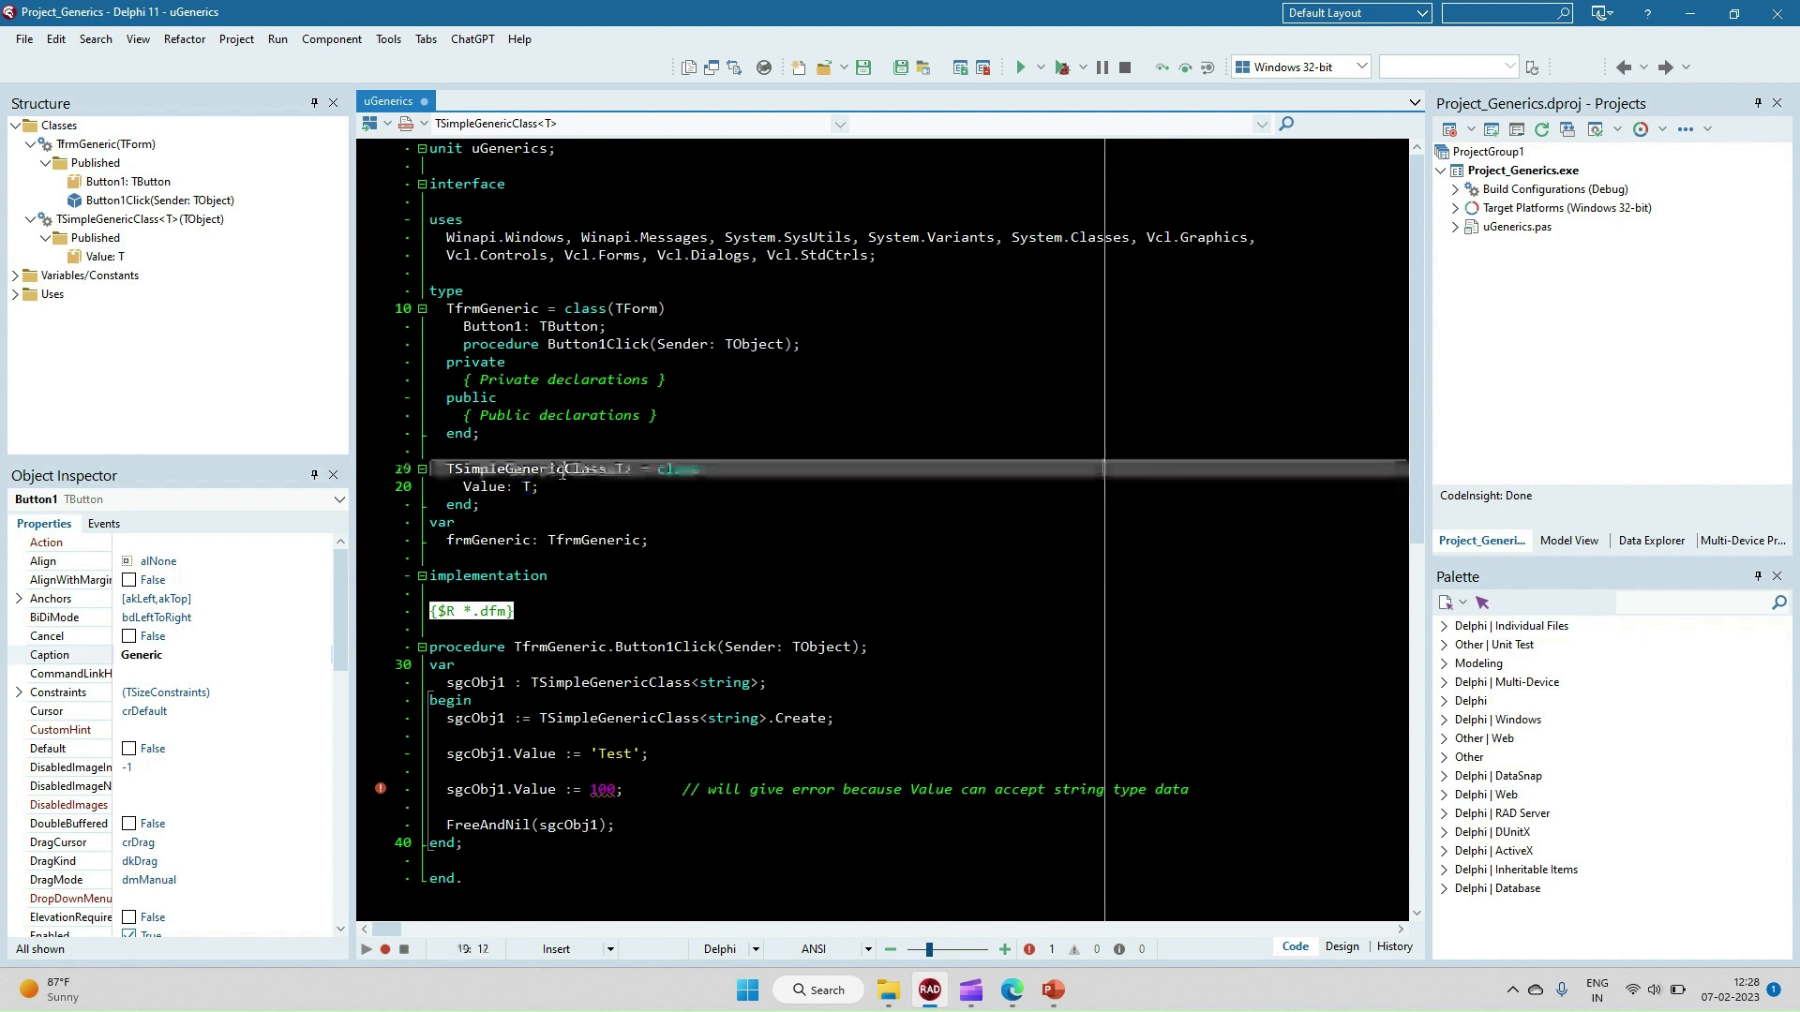
pyautogui.doubleClick(527, 468)
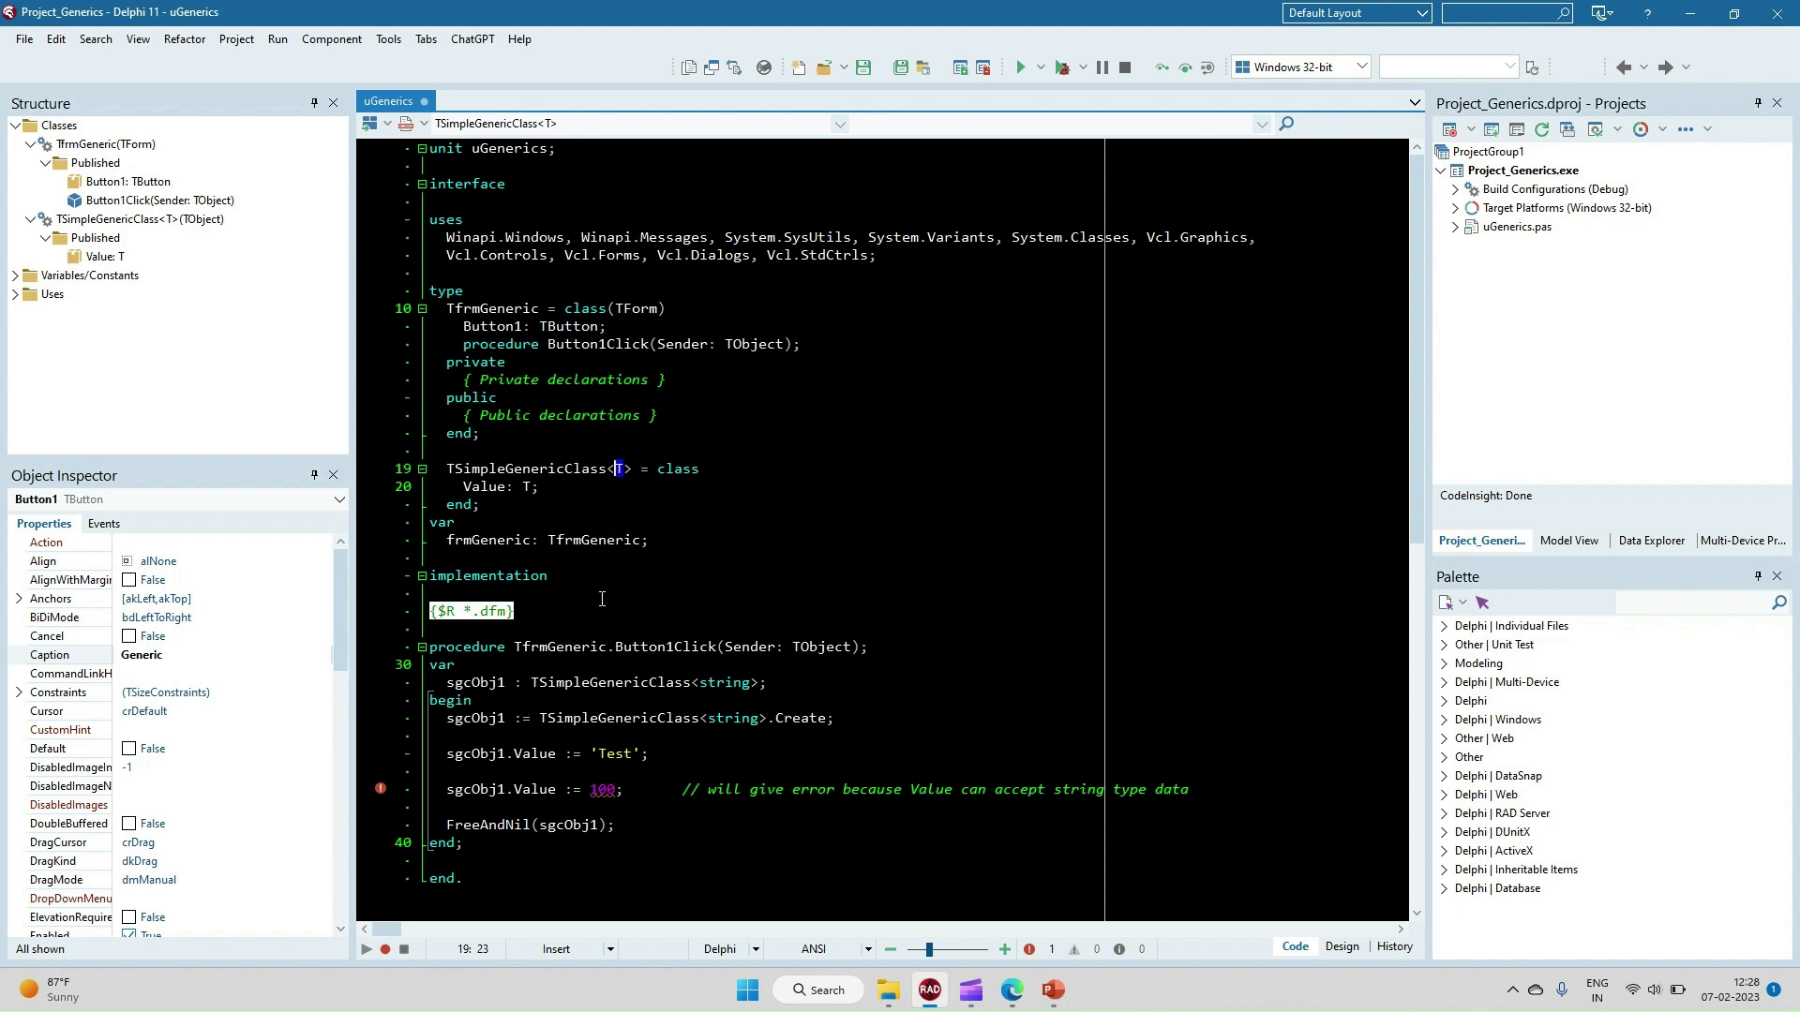
pyautogui.moveTo(697, 650)
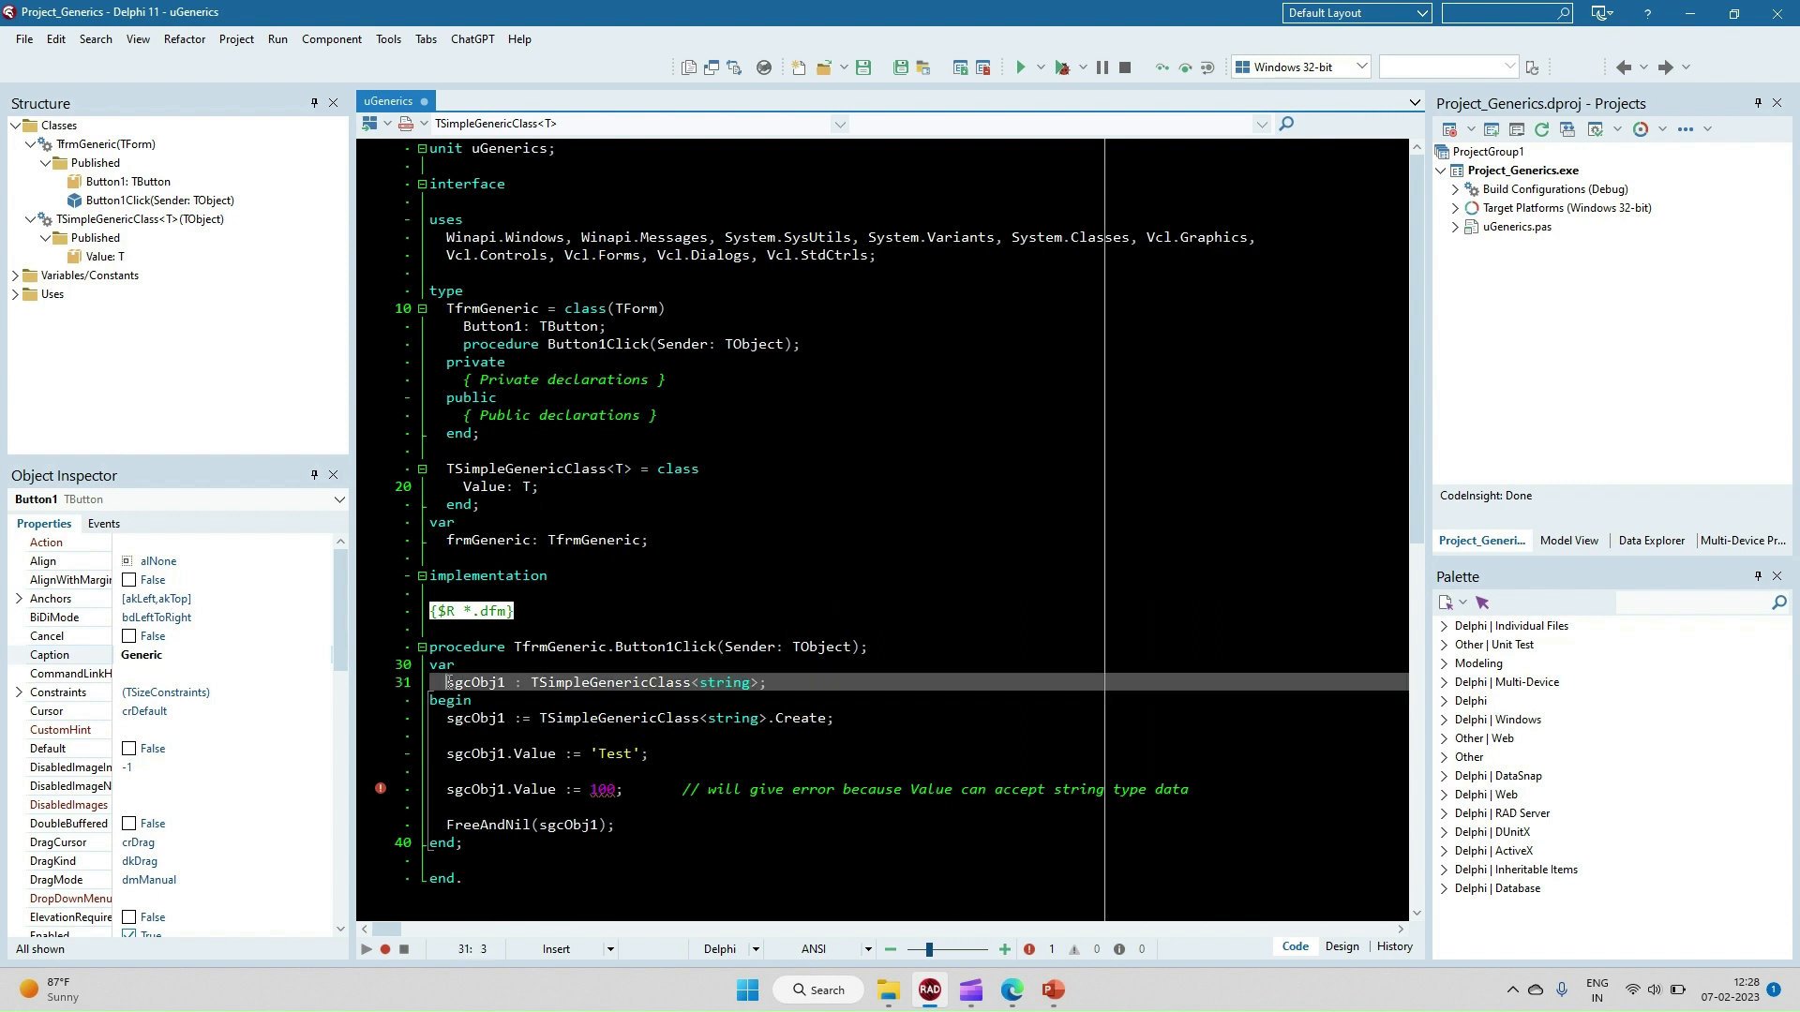
pyautogui.doubleClick(474, 682)
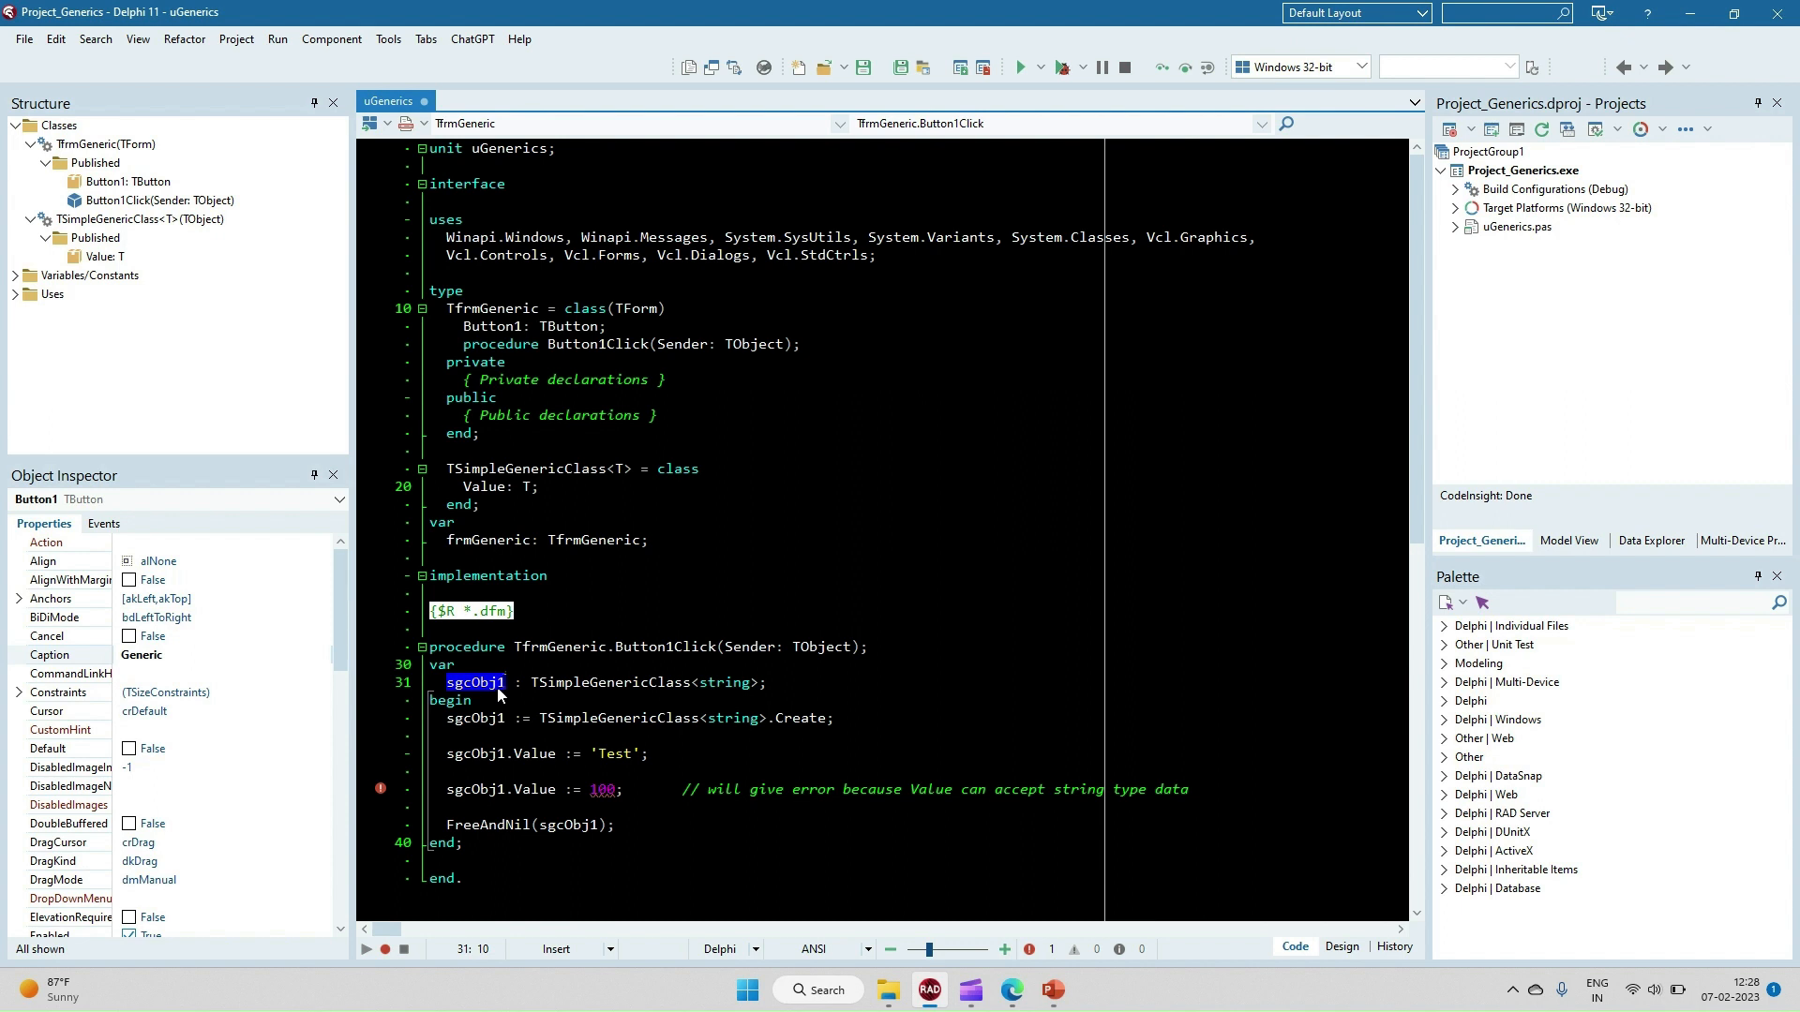
pyautogui.doubleClick(609, 682)
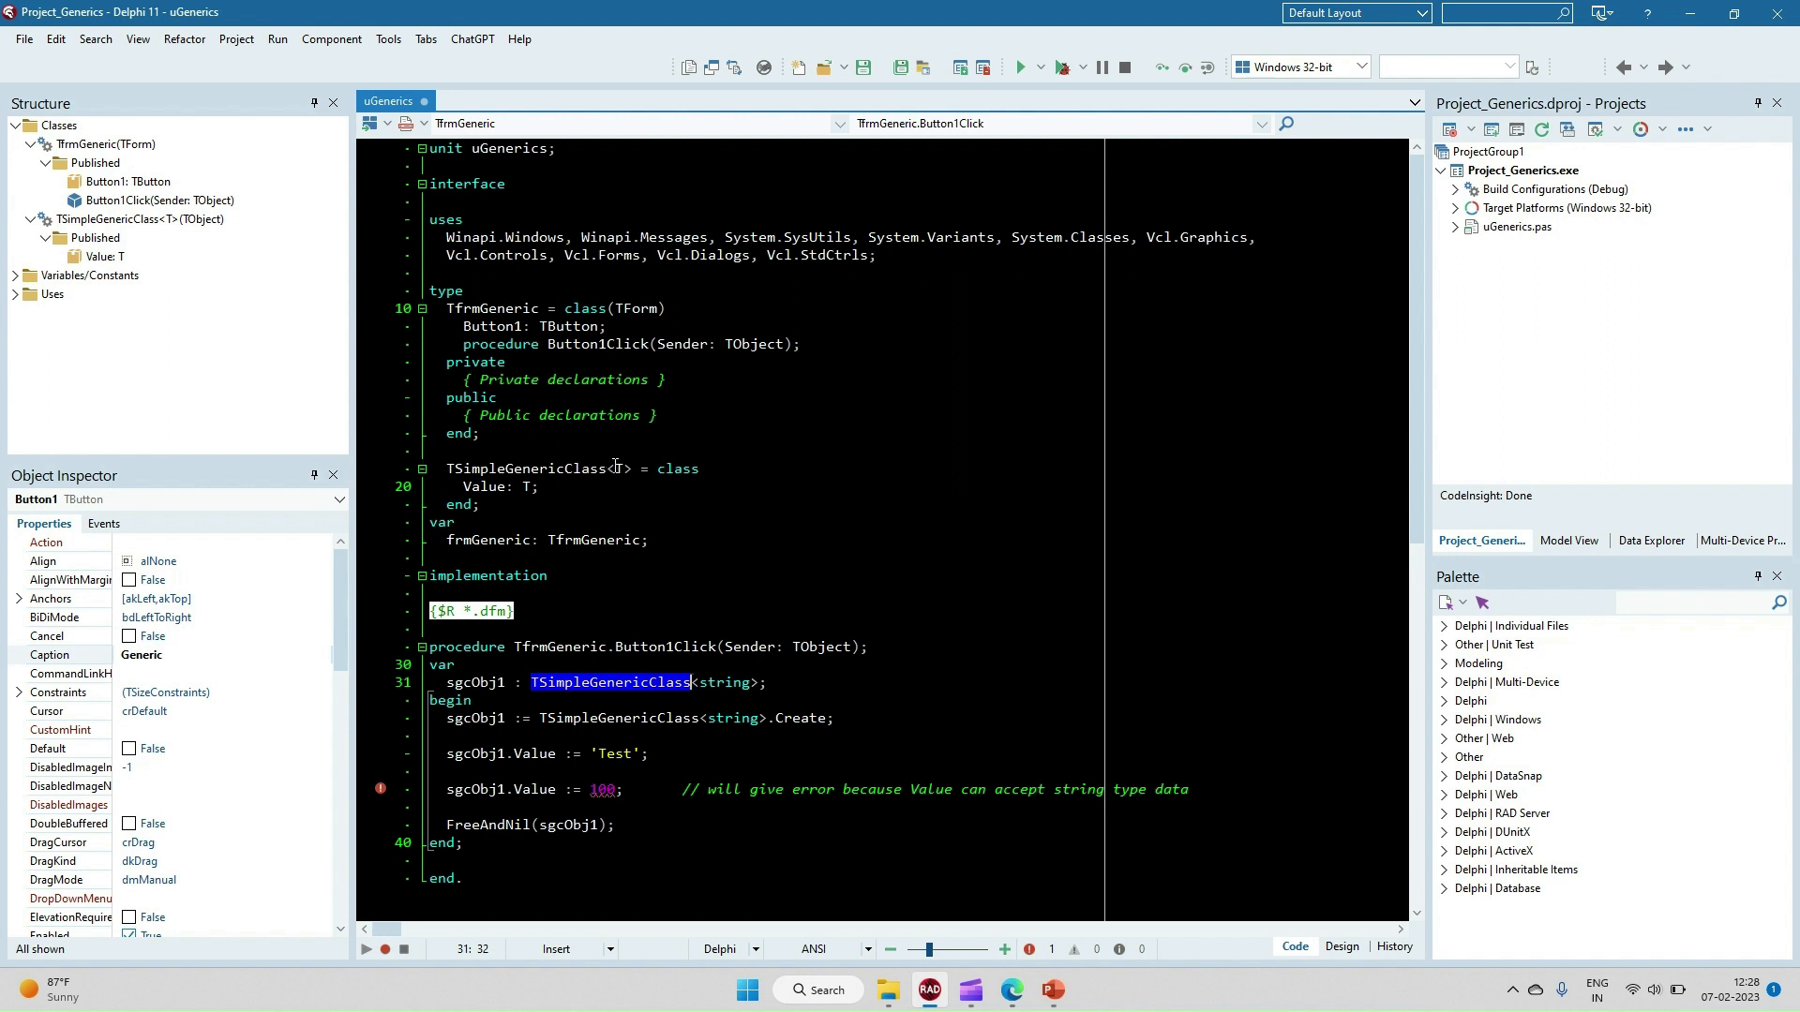
pyautogui.click(616, 469)
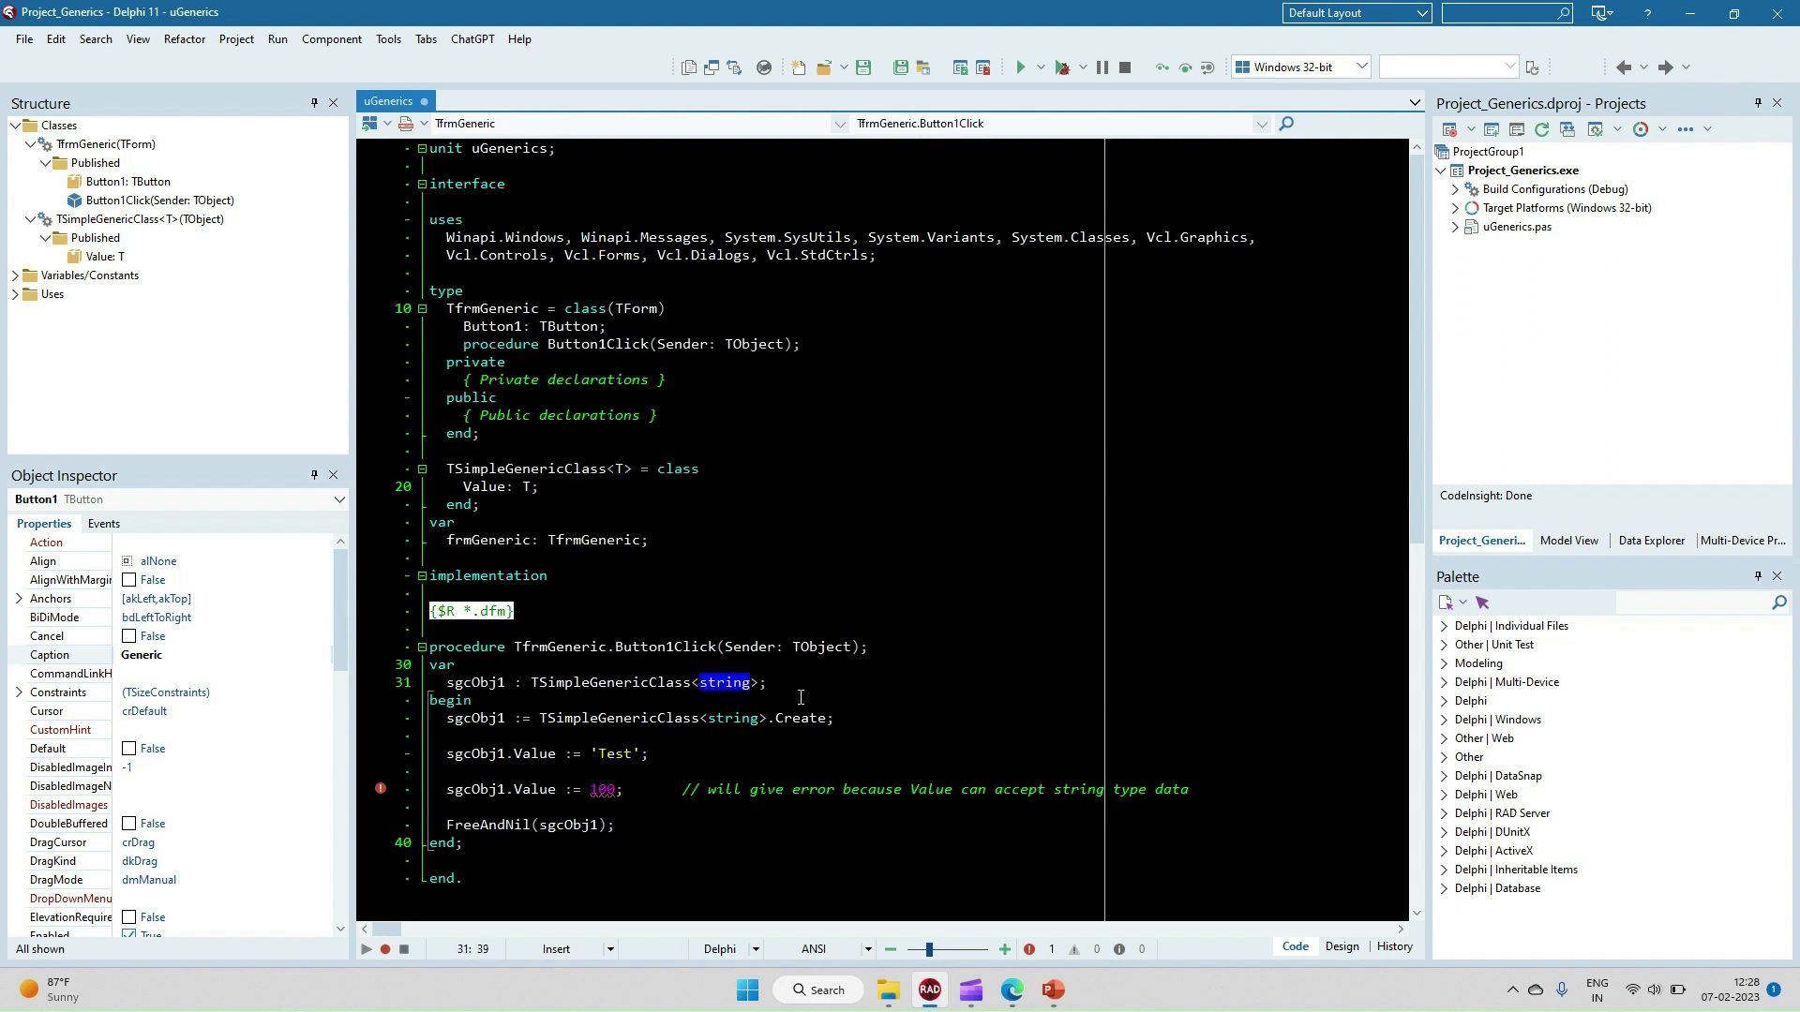
pyautogui.moveTo(872, 697)
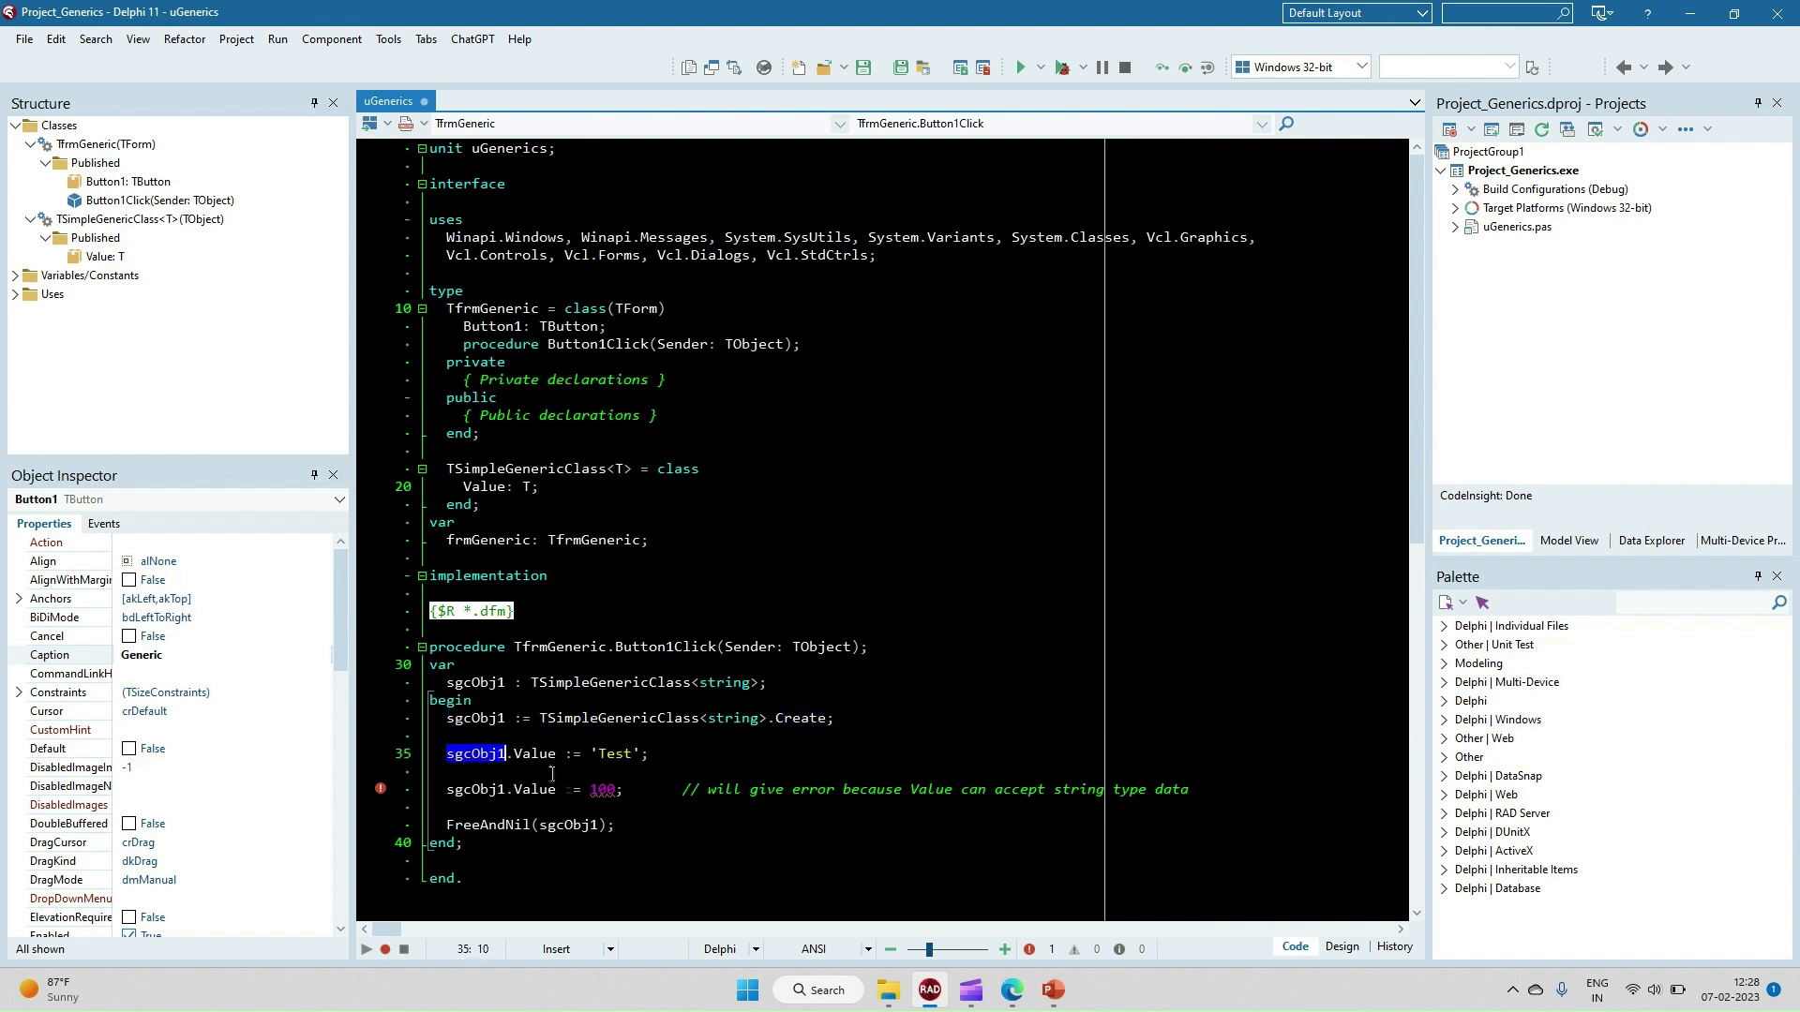
pyautogui.doubleClick(533, 754)
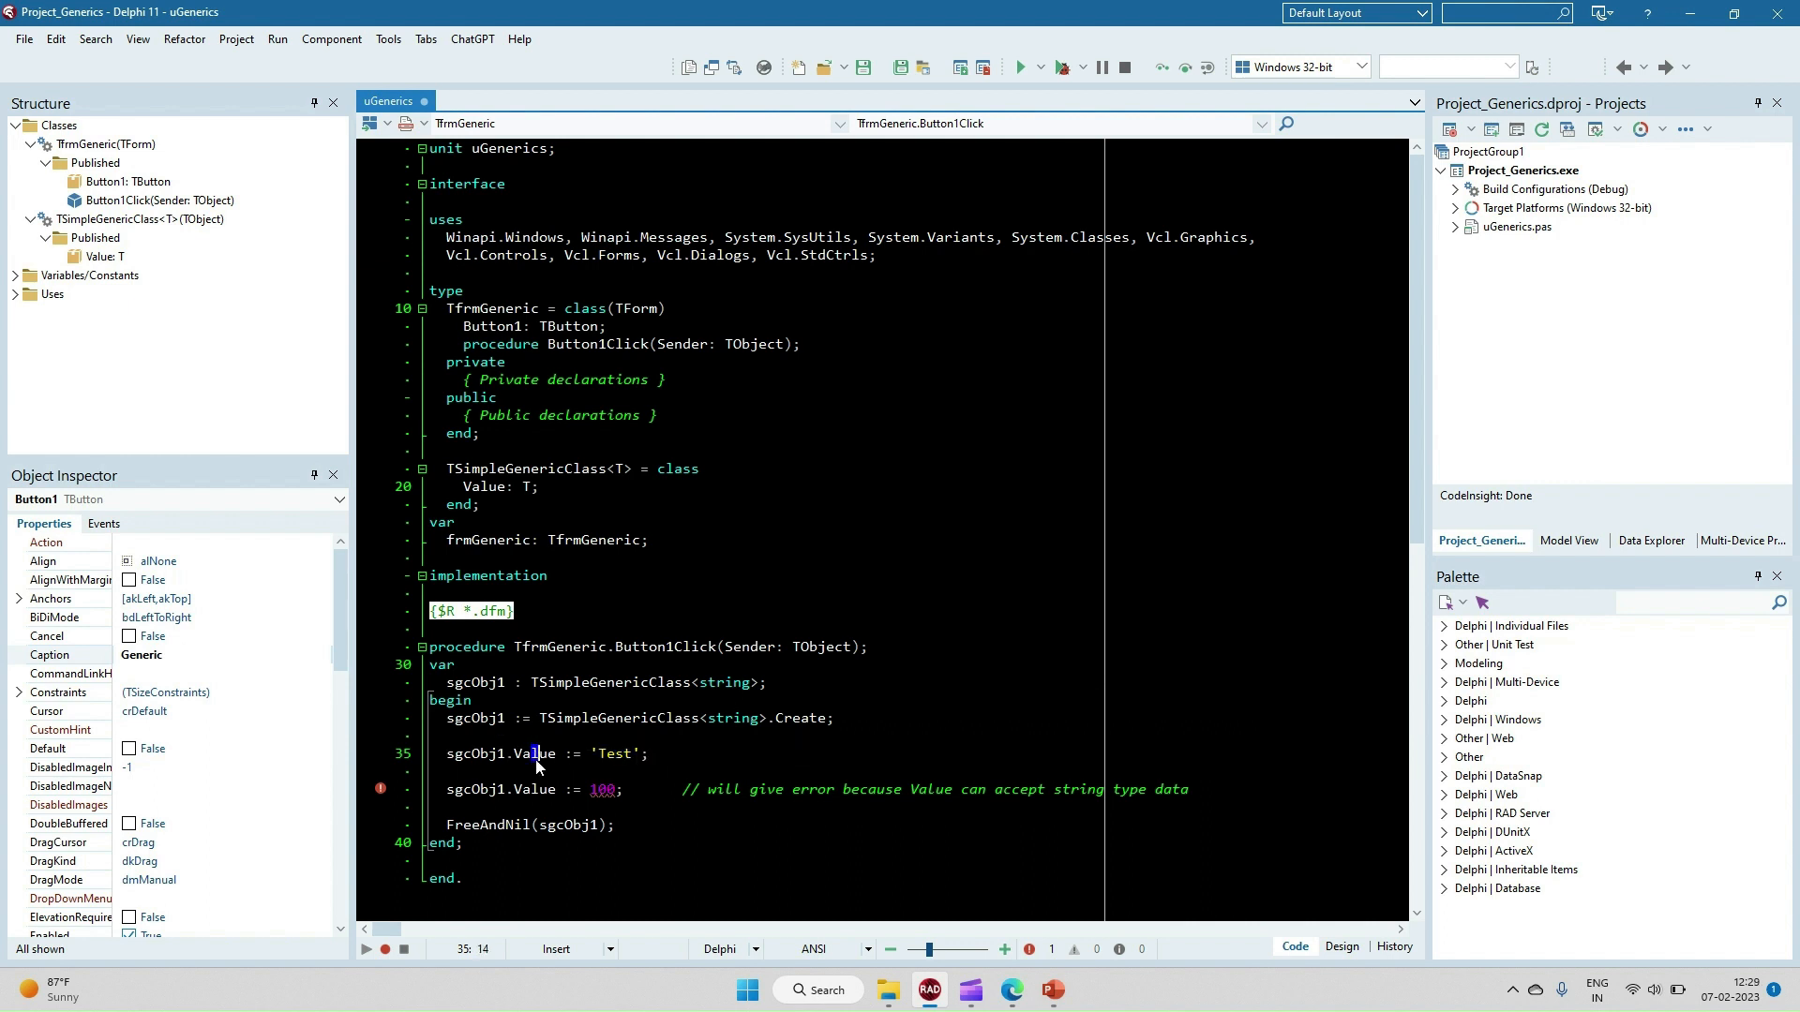
pyautogui.doubleClick(535, 754)
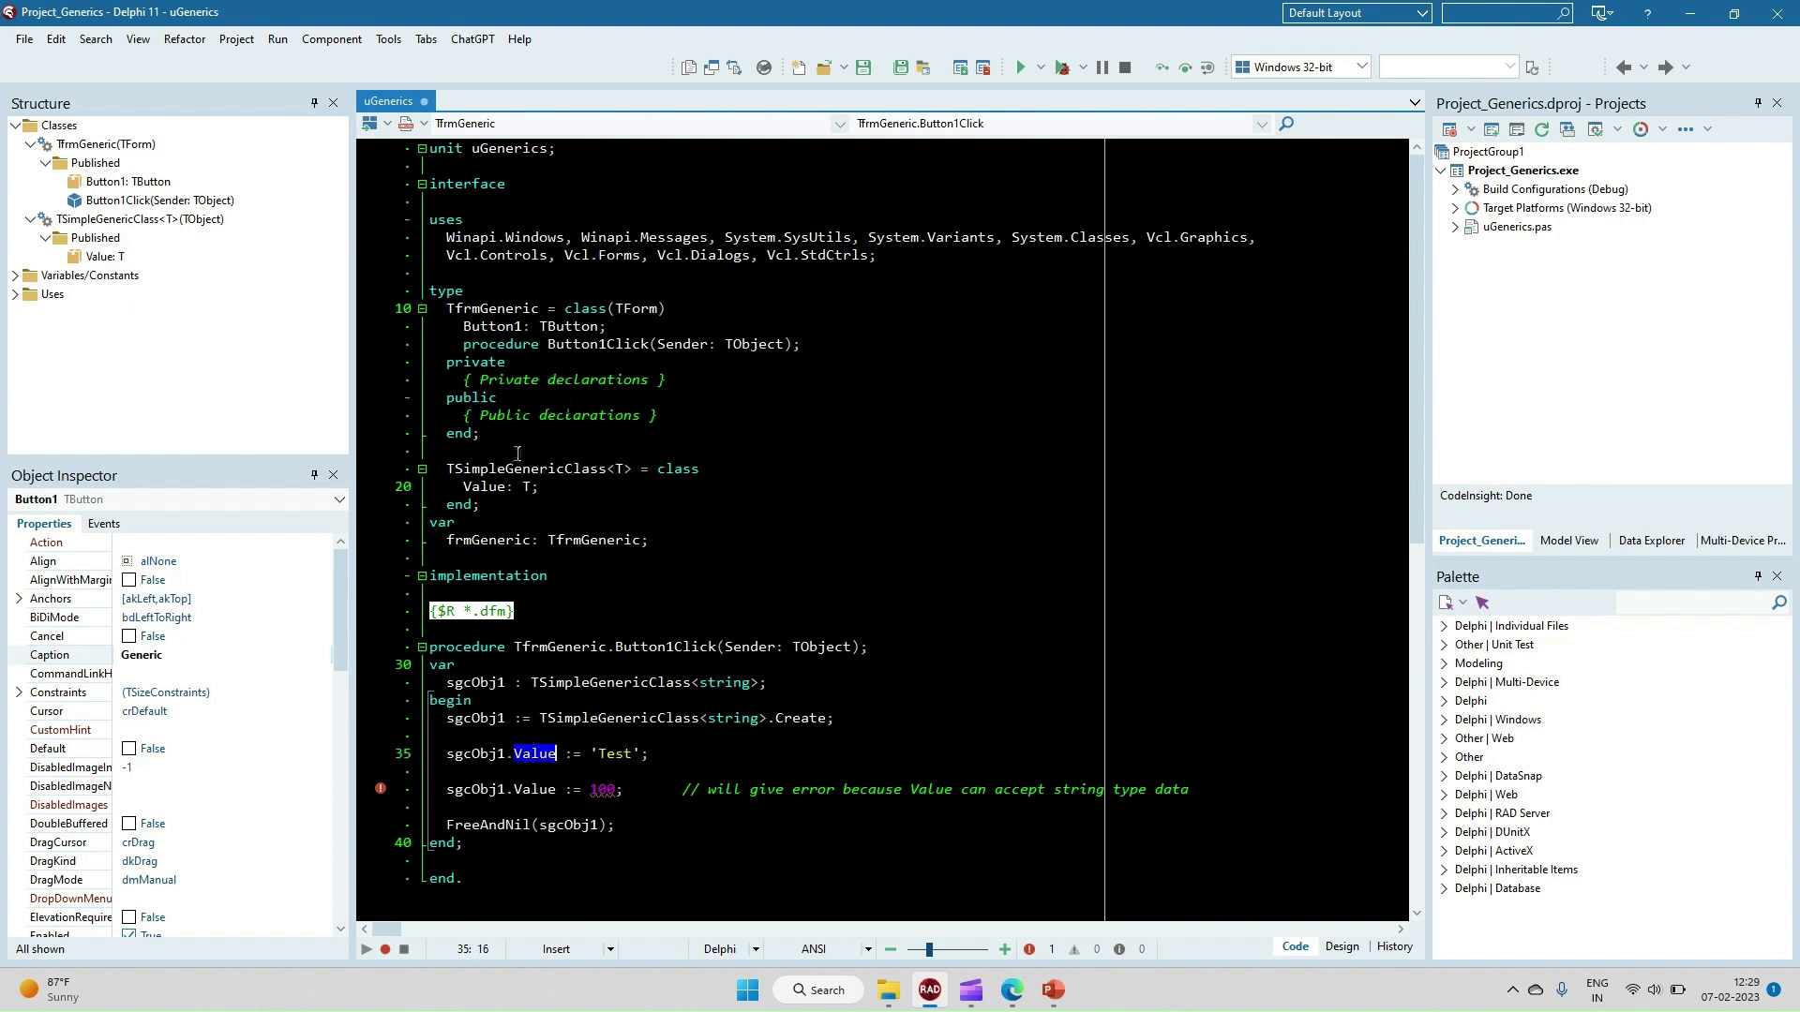
pyautogui.click(525, 487)
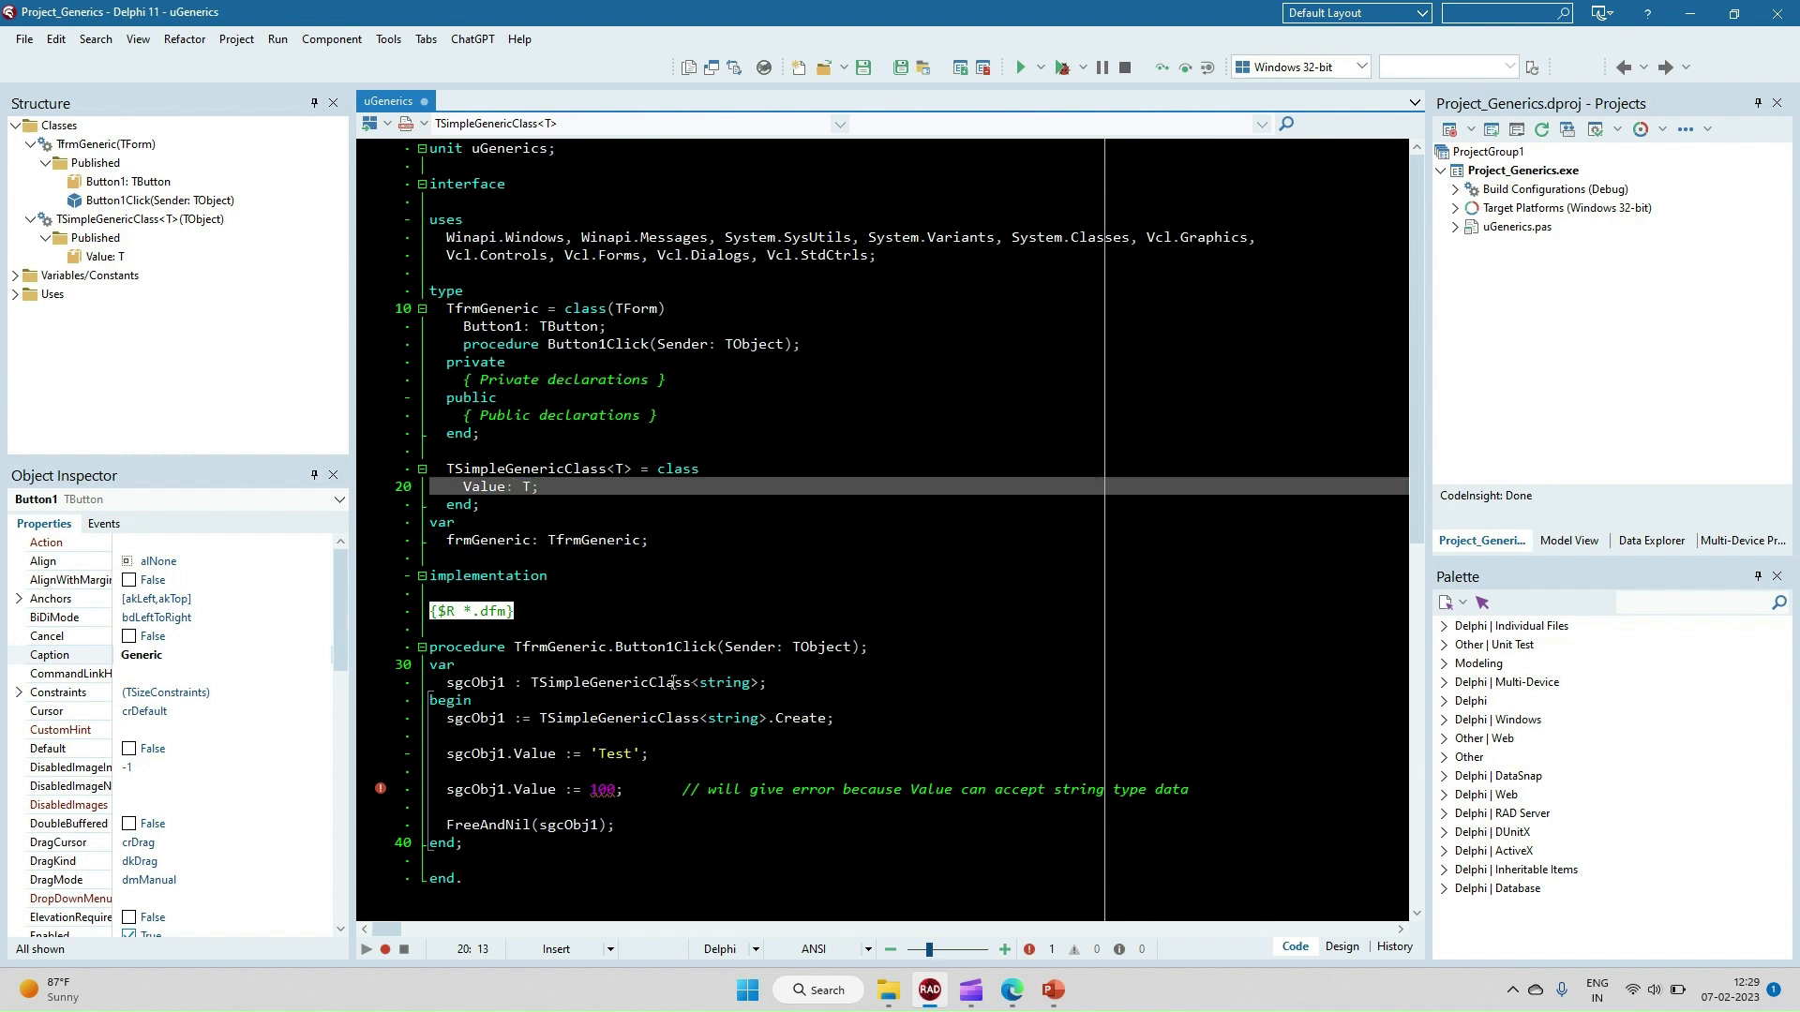
pyautogui.doubleClick(607, 683)
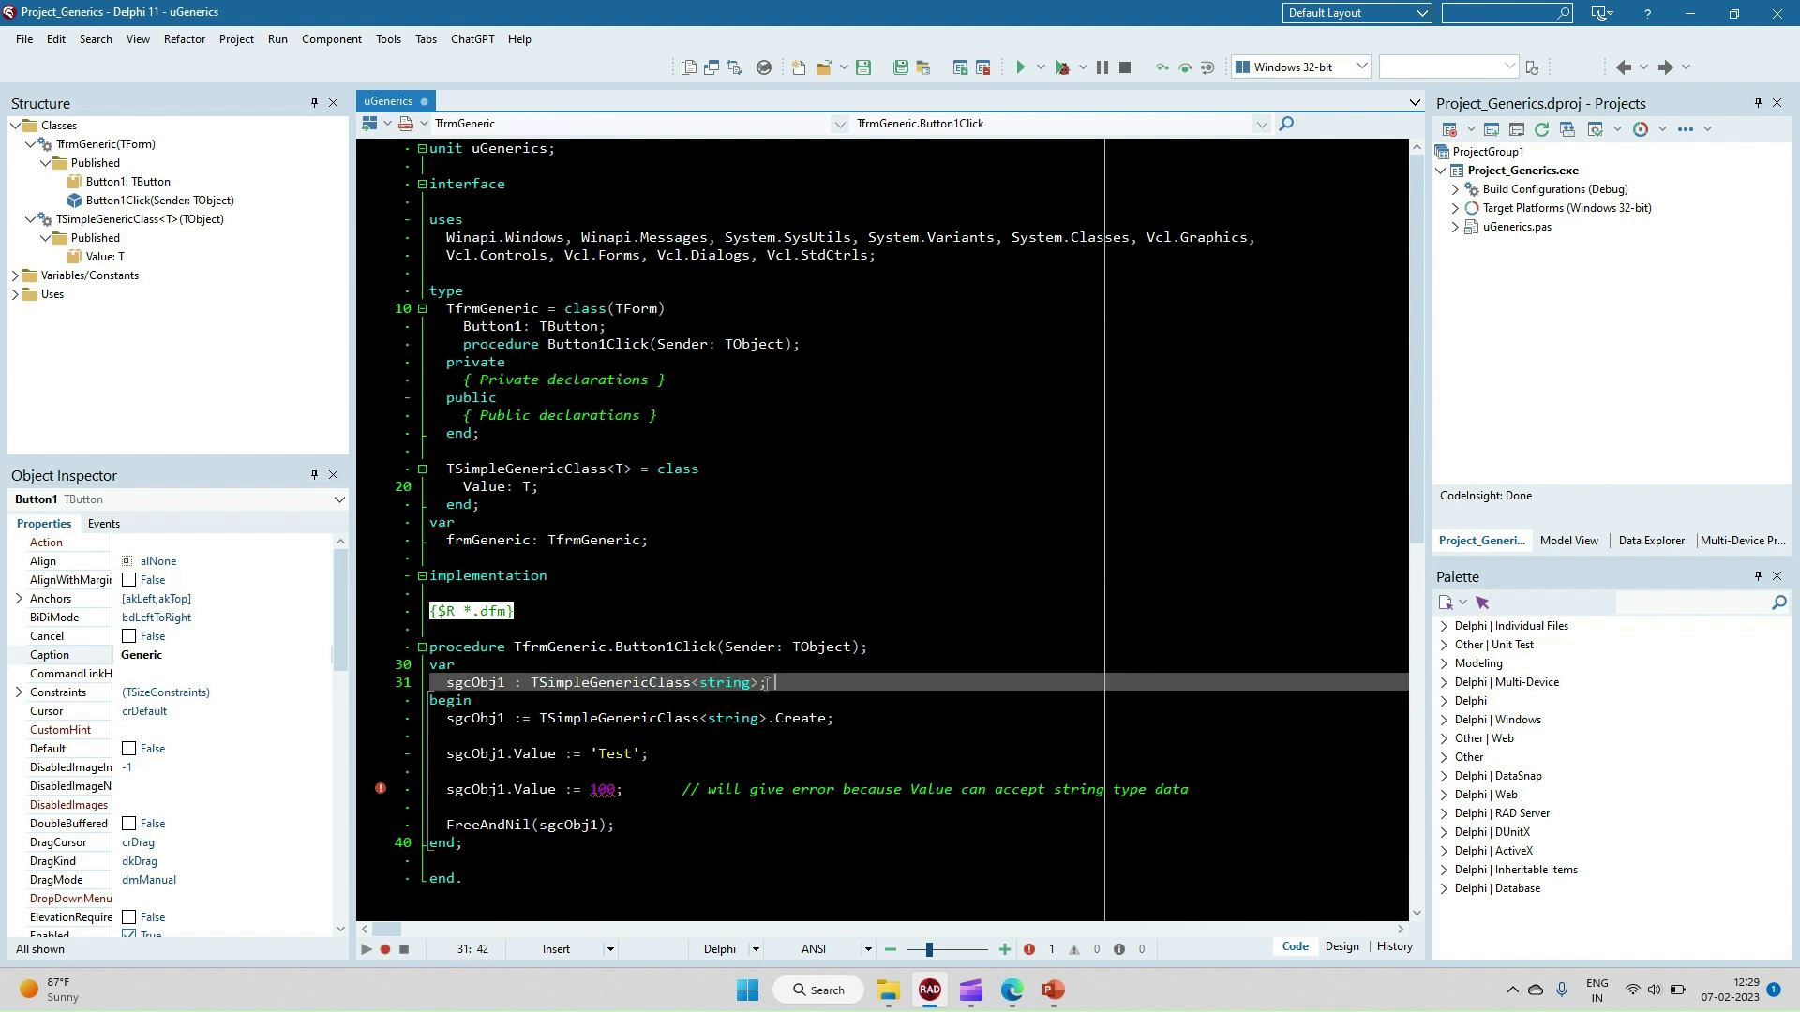
pyautogui.doubleClick(721, 682)
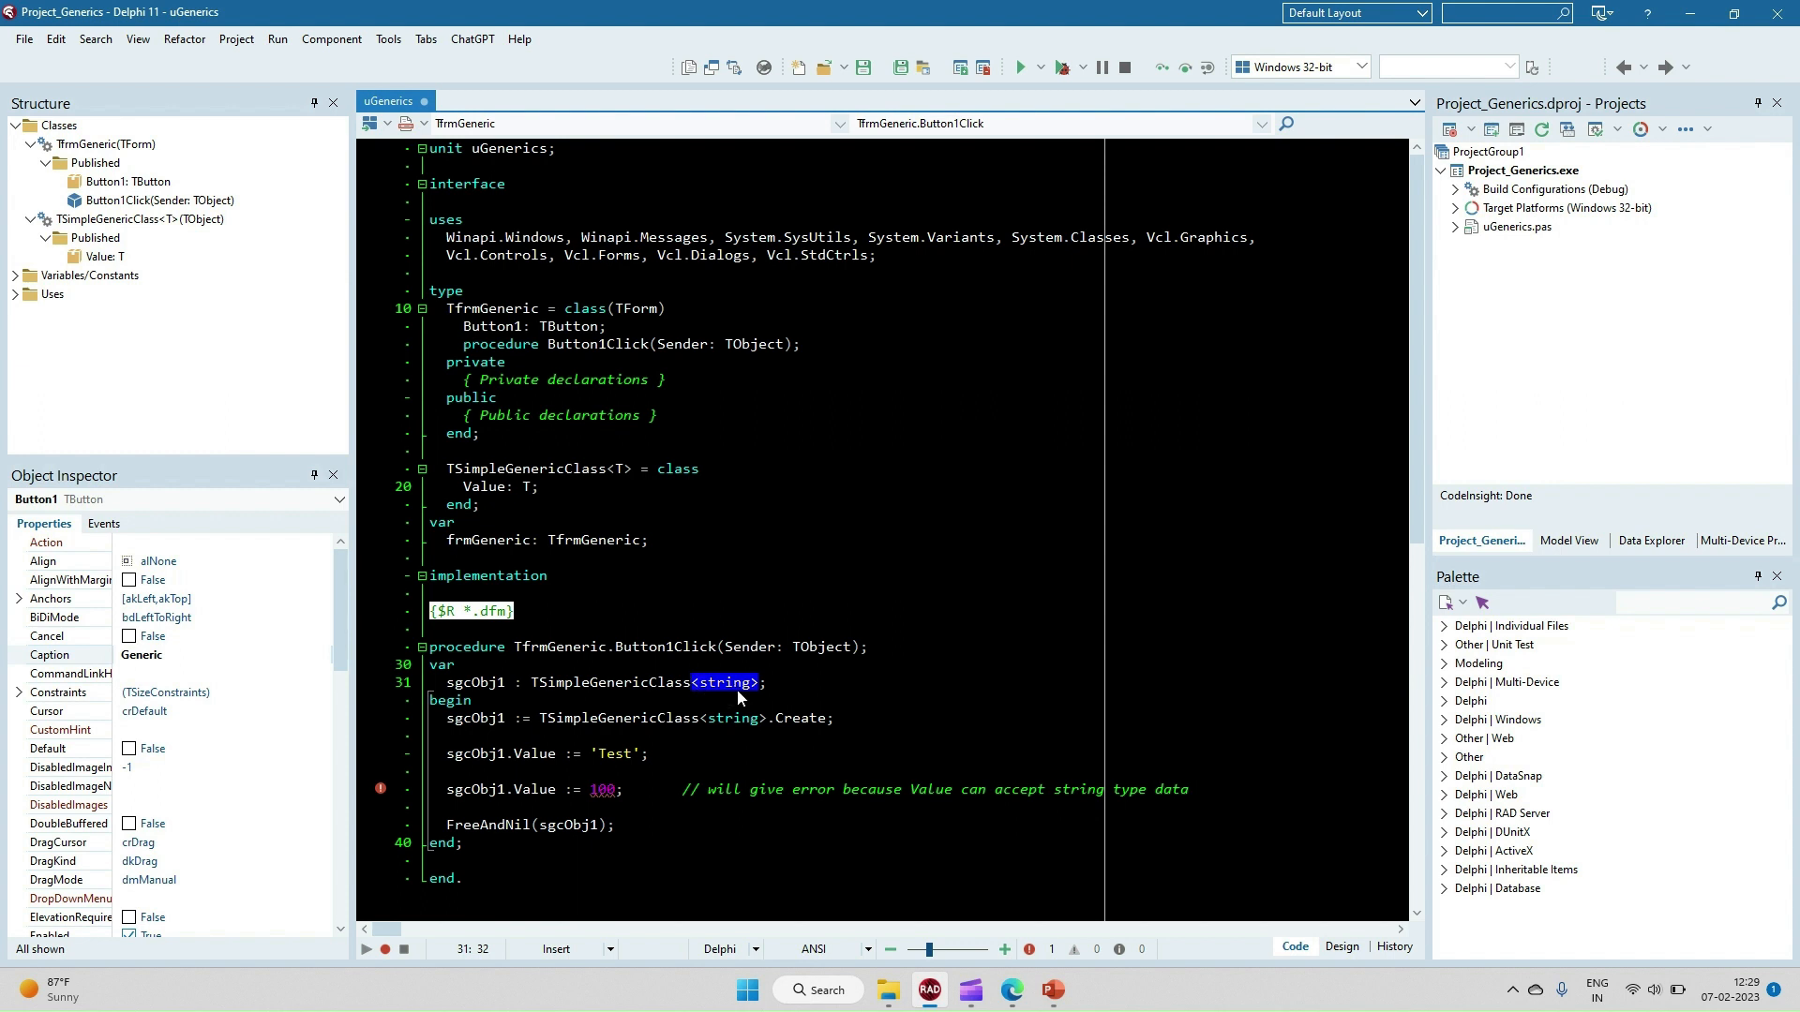
pyautogui.moveTo(573, 452)
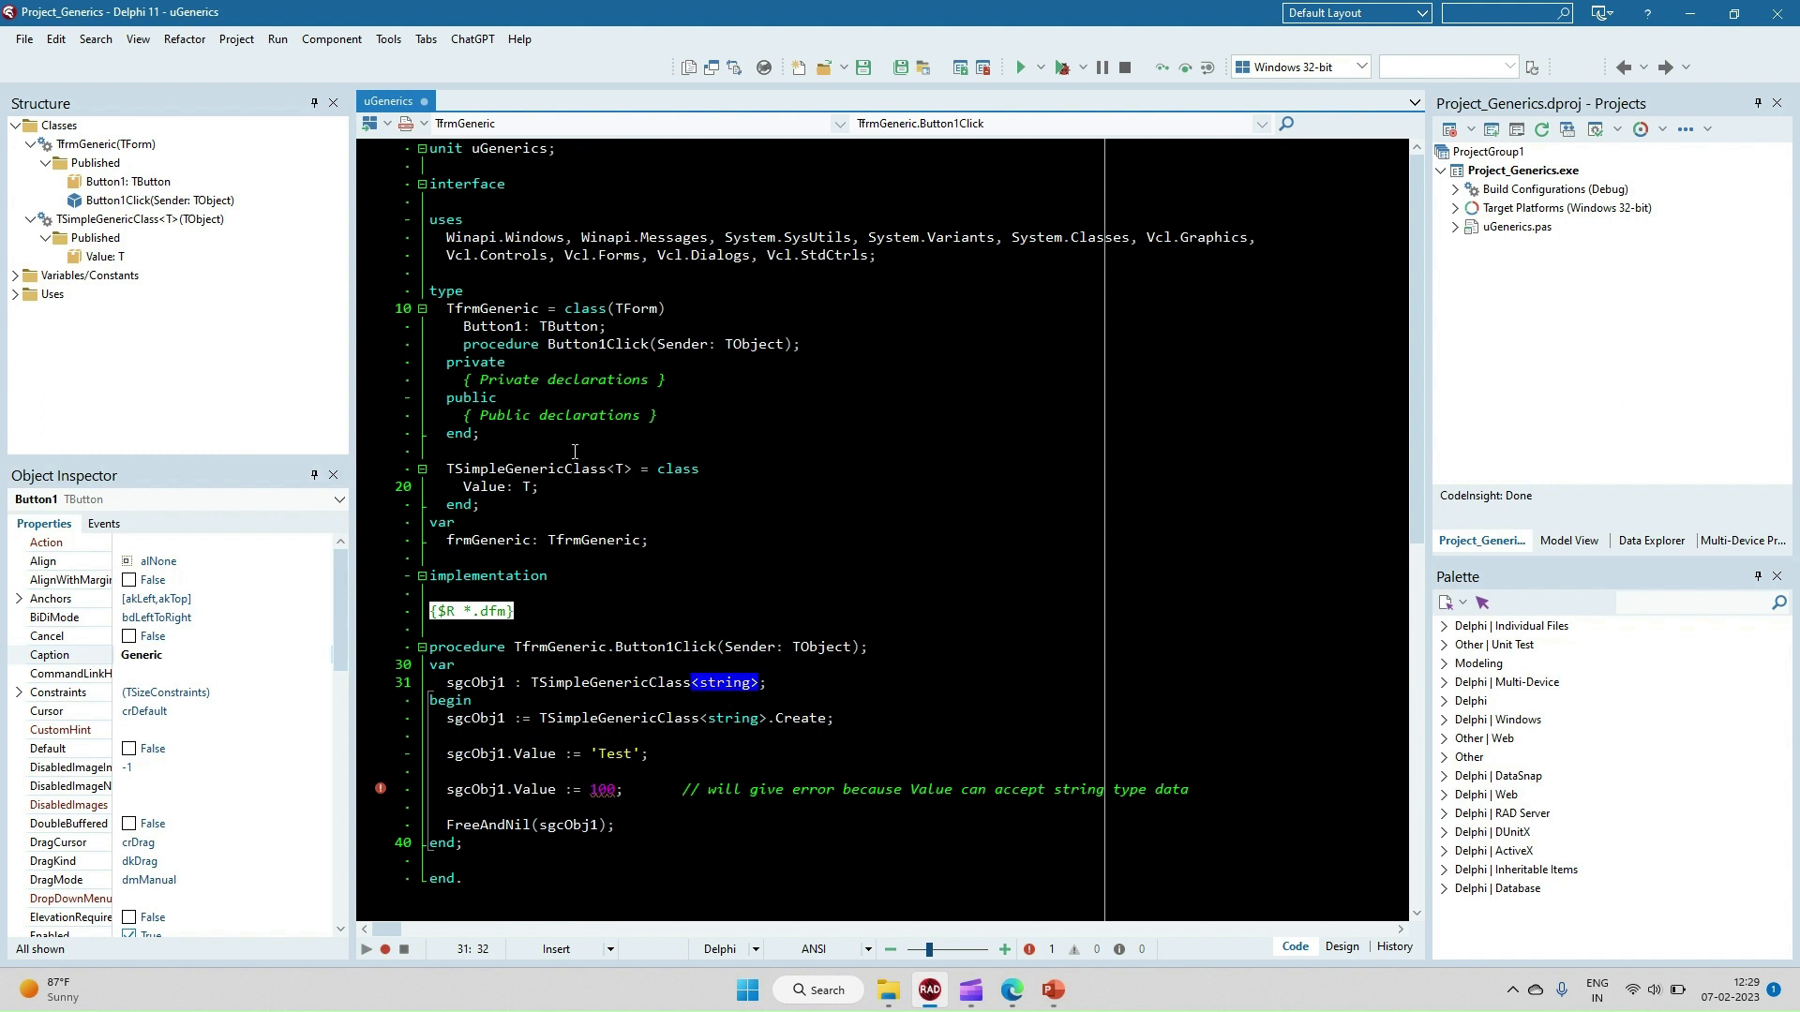
pyautogui.click(525, 487)
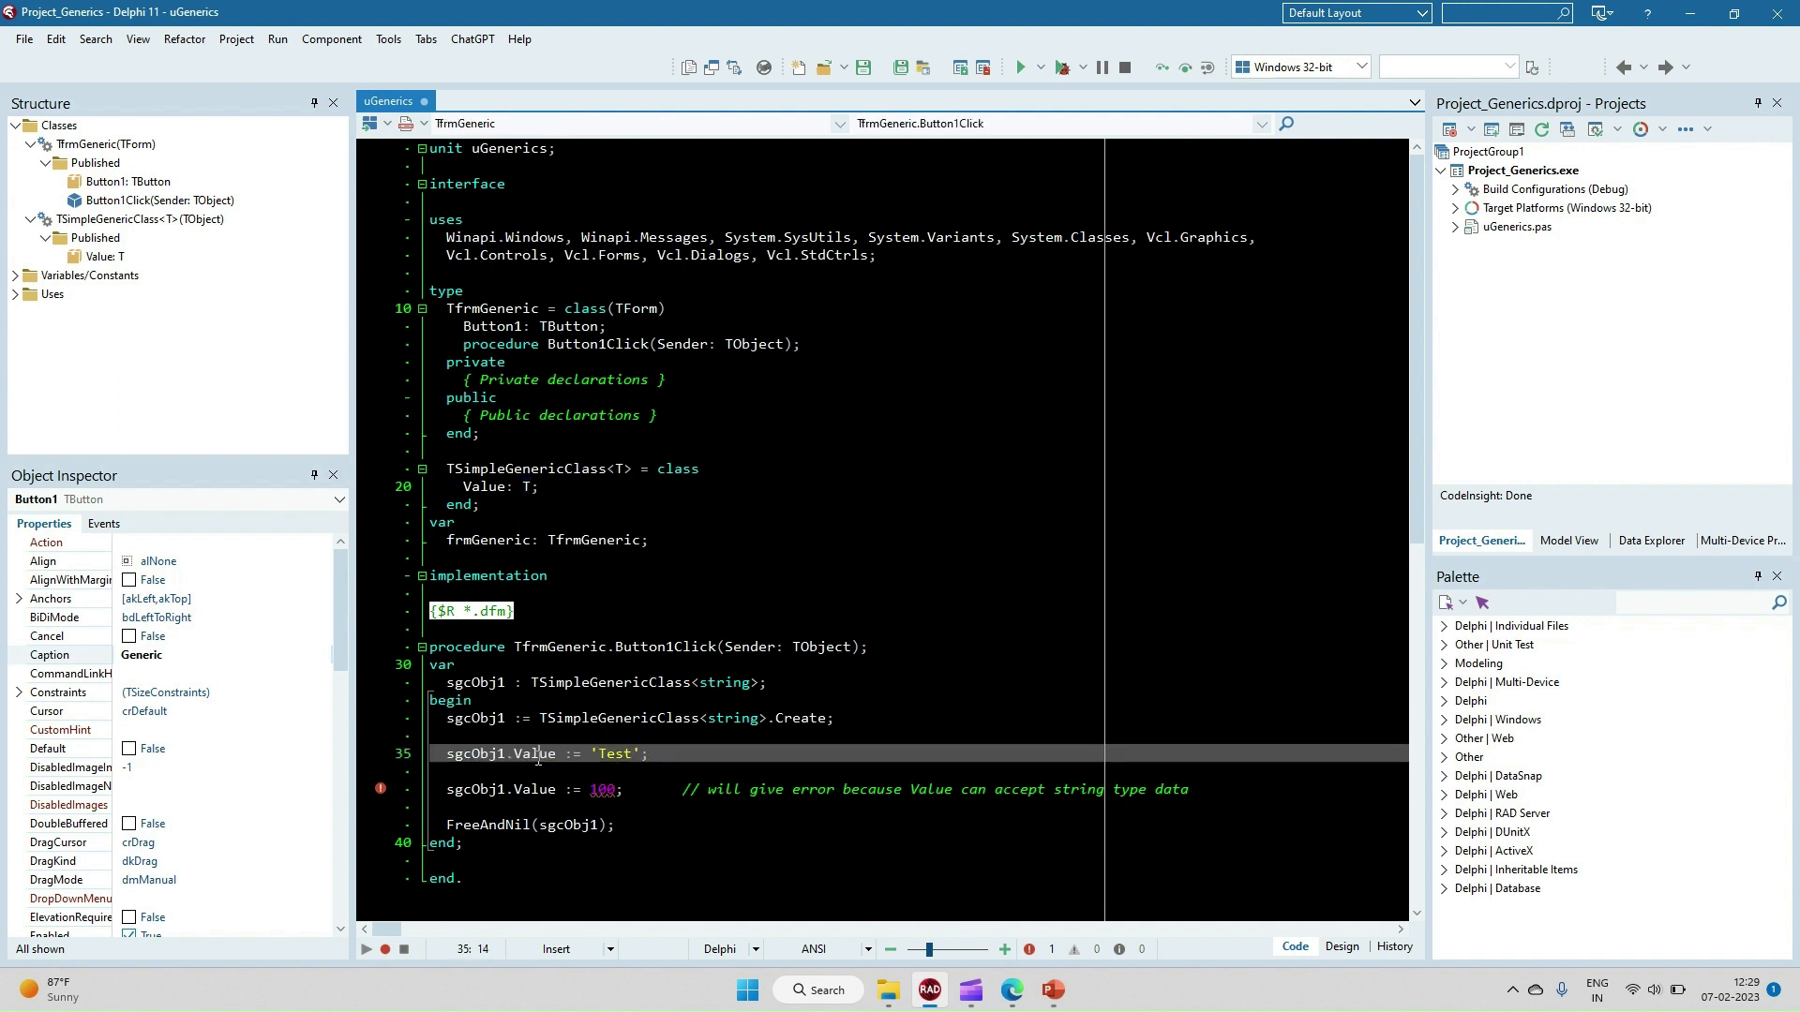
pyautogui.doubleClick(618, 754)
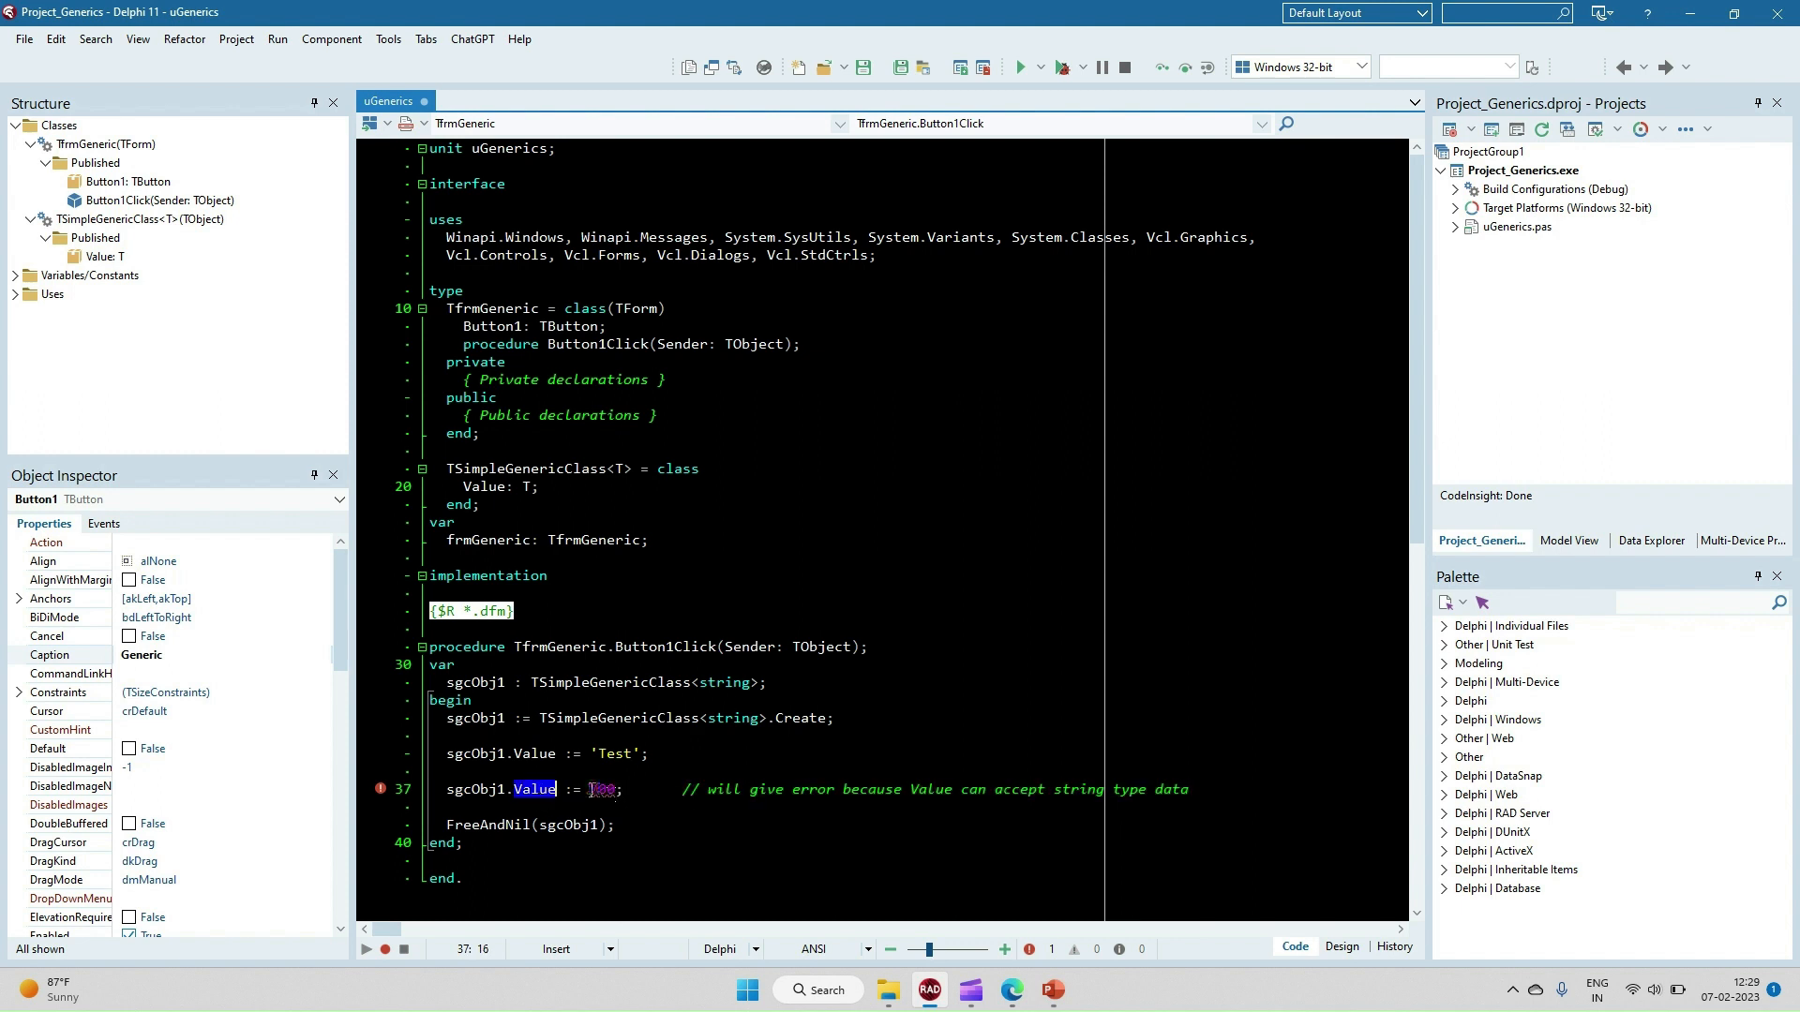
pyautogui.write('100;')
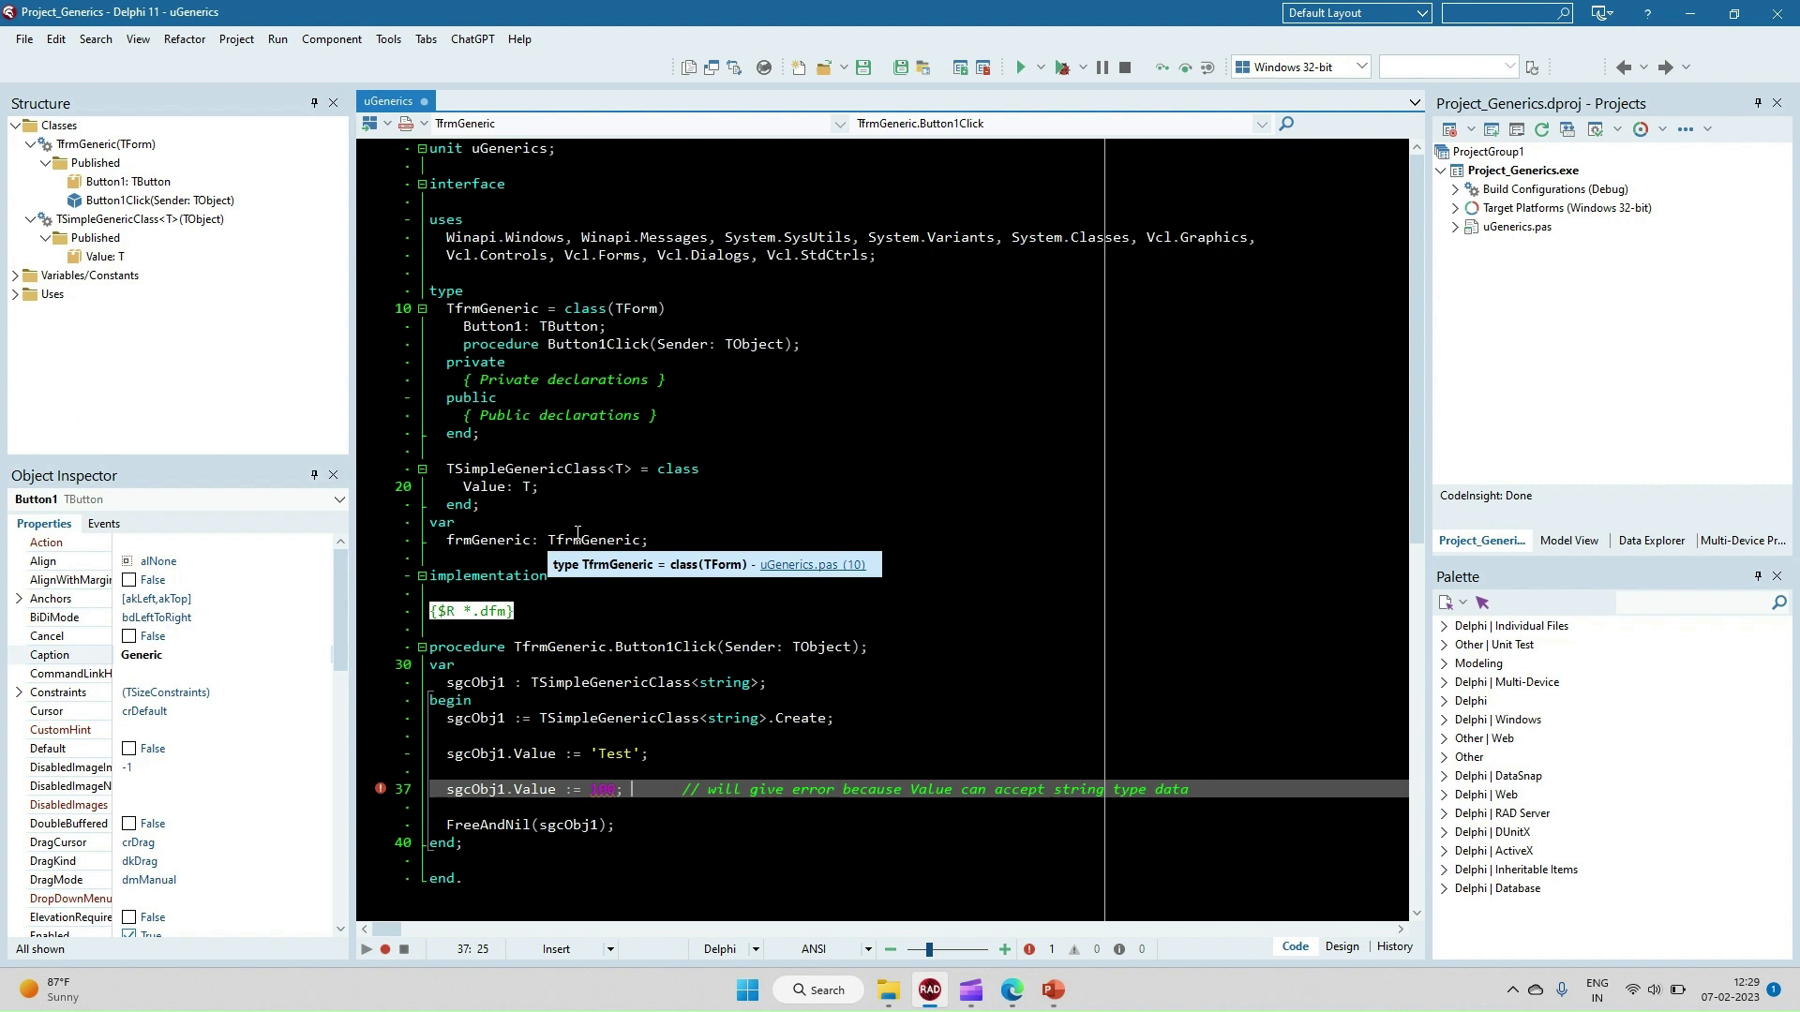
pyautogui.moveTo(589, 849)
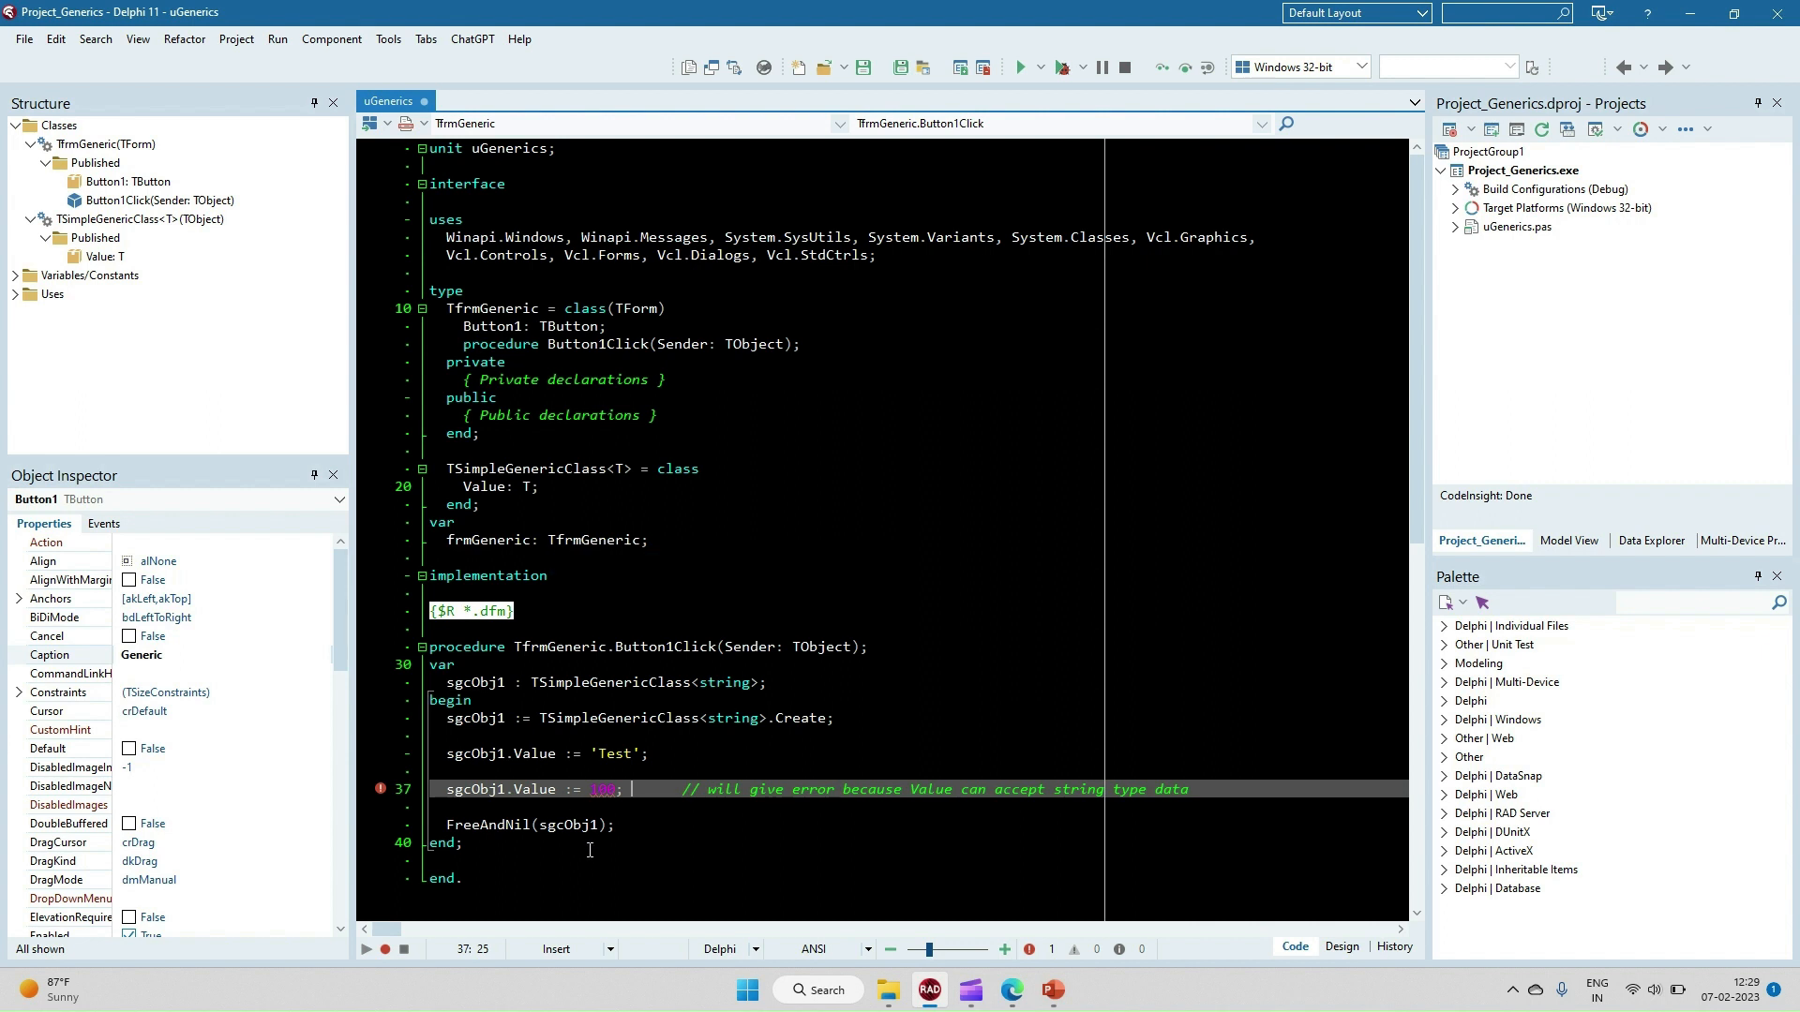
pyautogui.moveTo(585, 825)
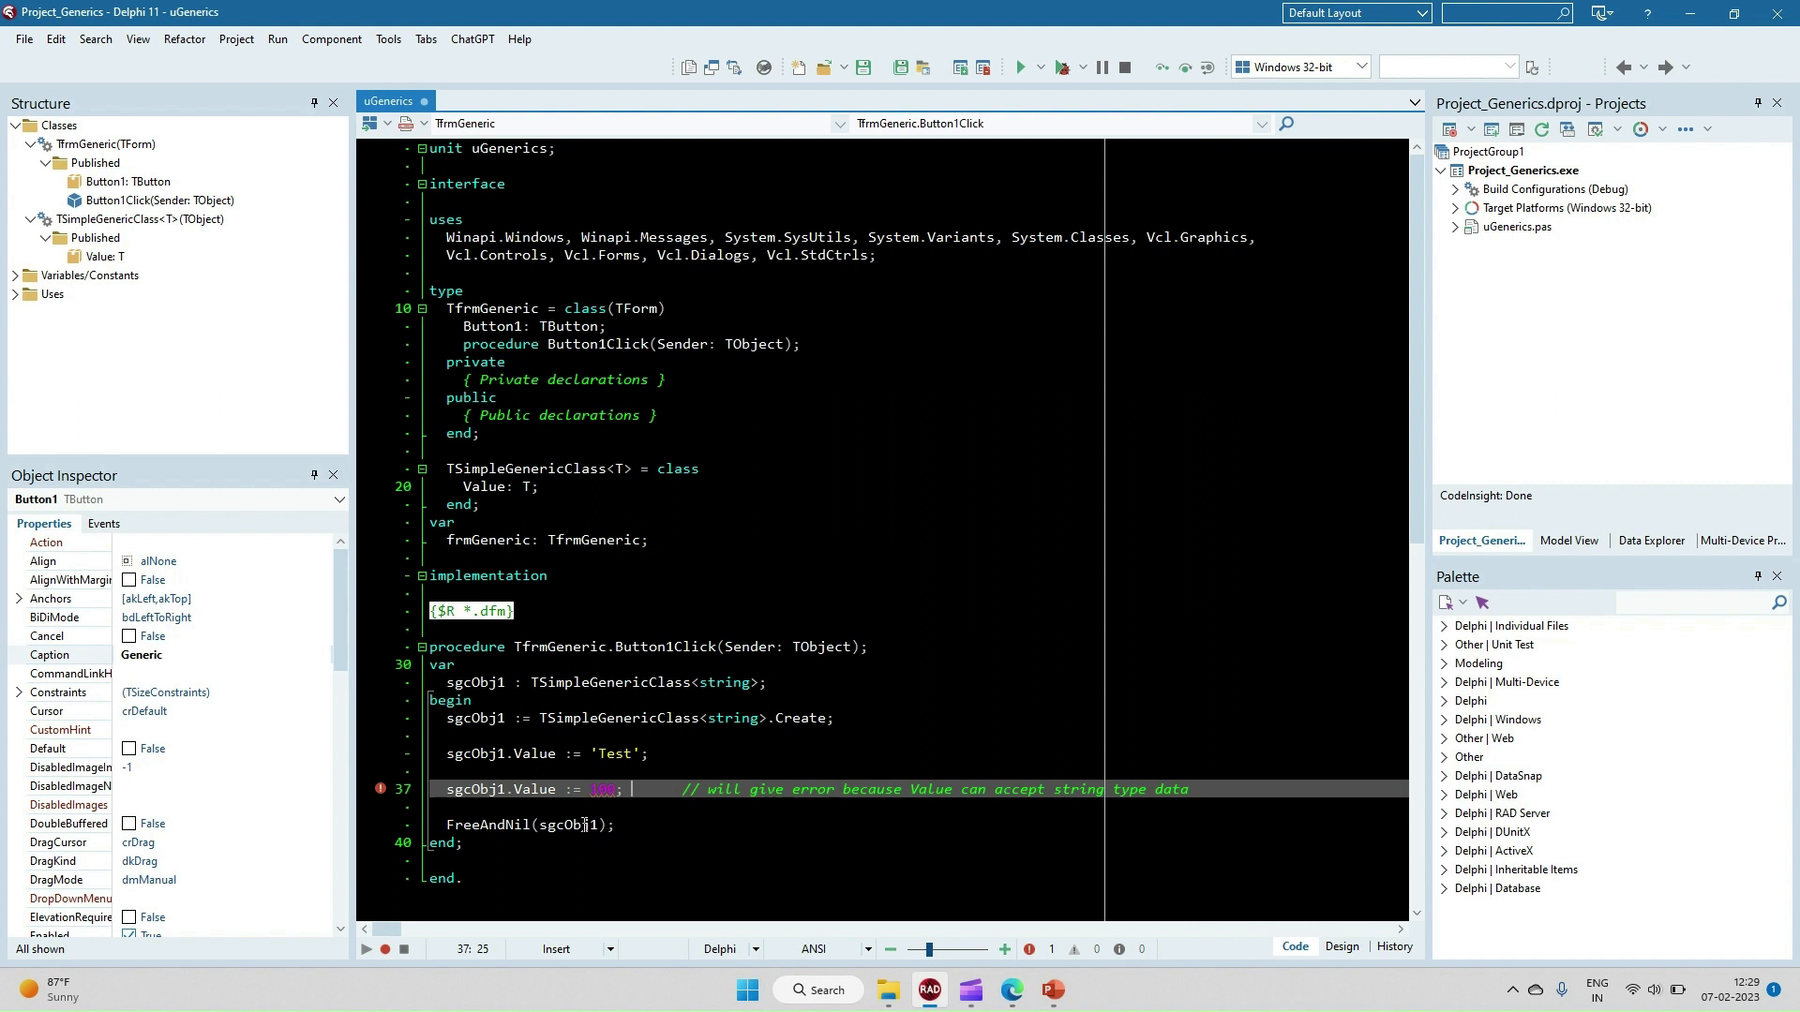